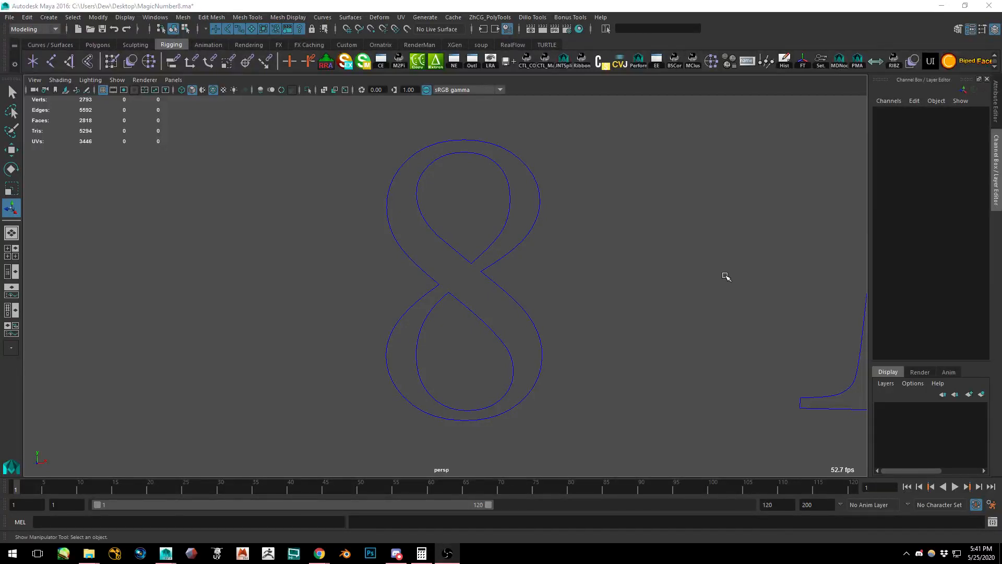
mouse_move(723, 271)
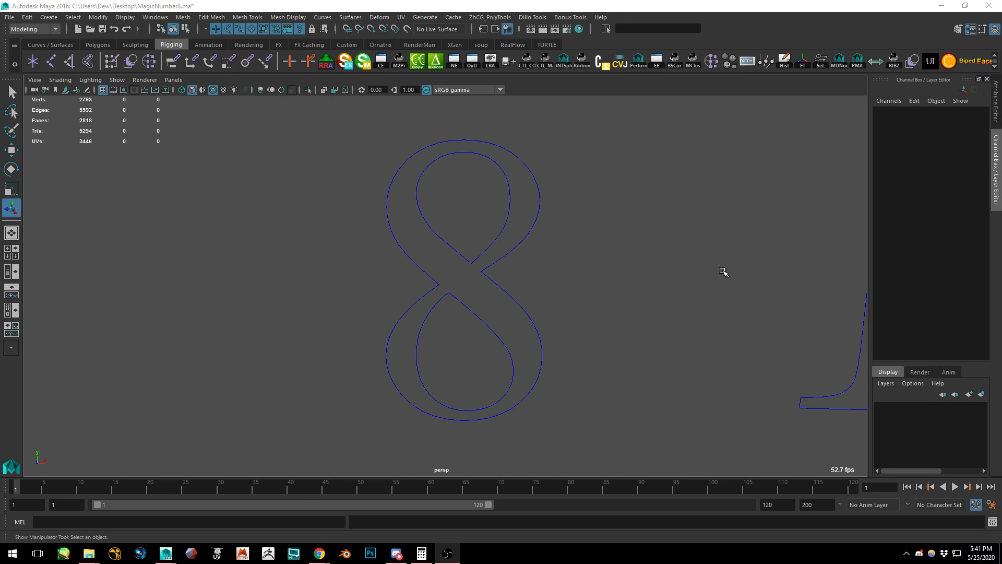
mouse_move(664, 322)
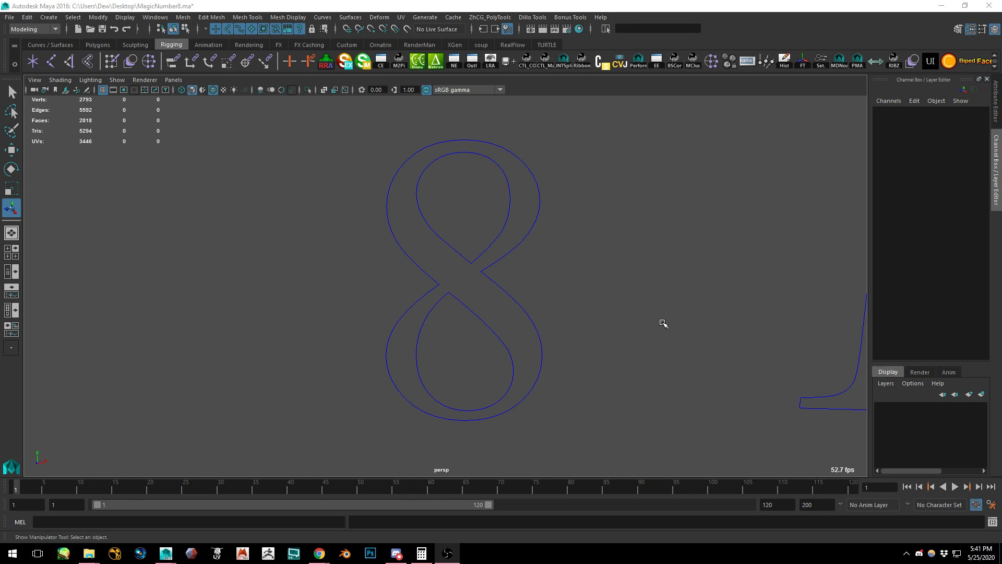
mouse_move(632, 205)
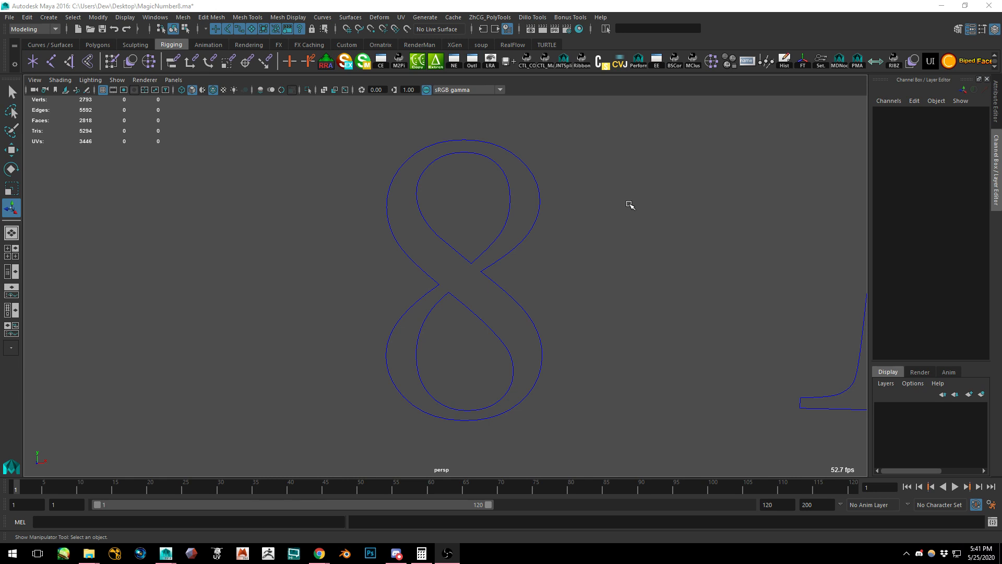
mouse_move(589, 253)
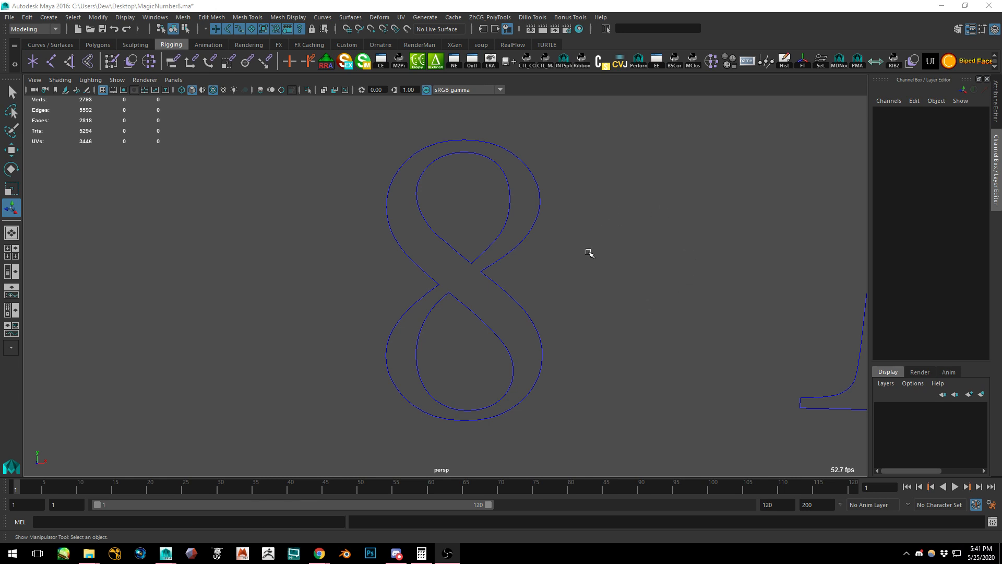
mouse_move(629, 283)
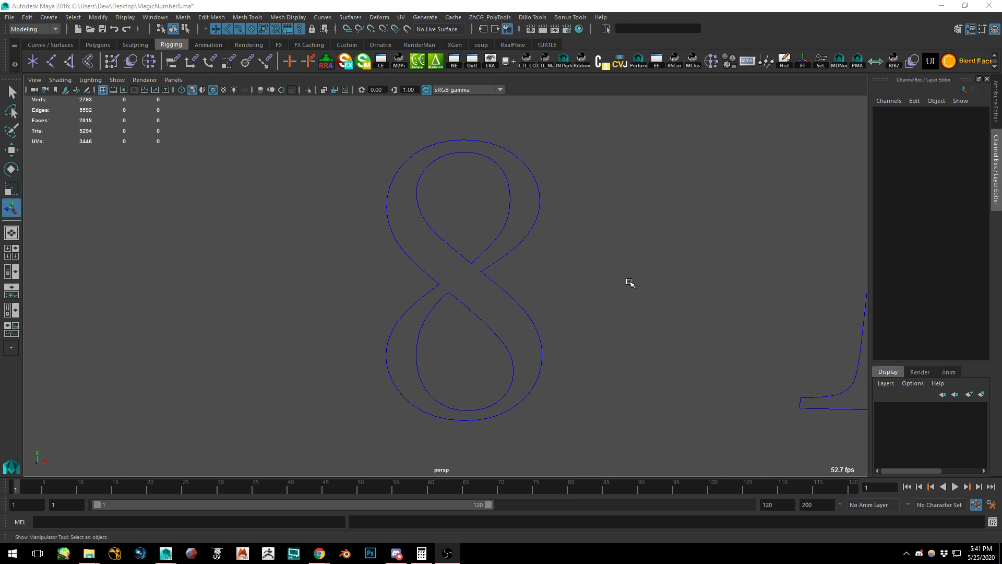
mouse_move(651, 294)
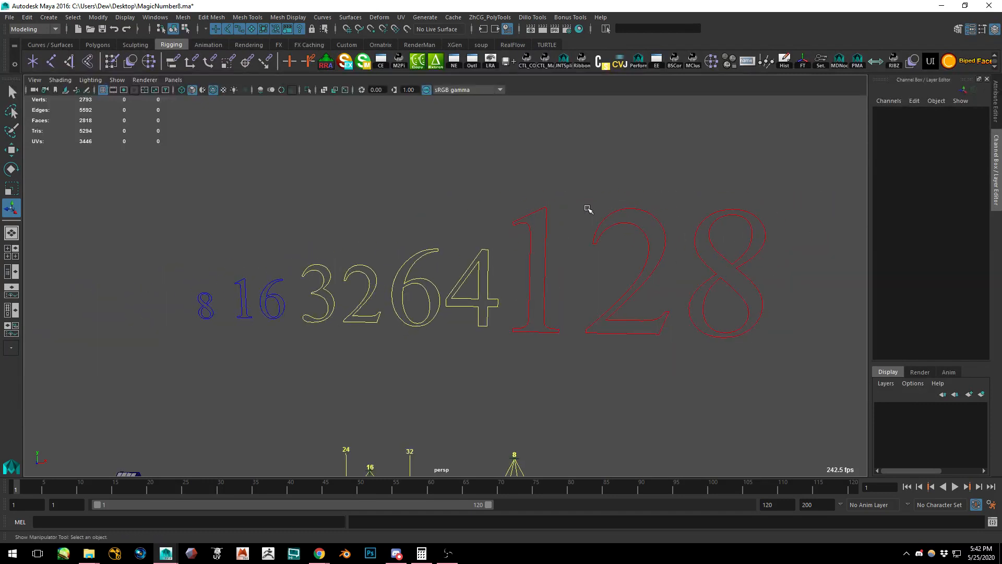
Pick the number outline labels along the cylinder row
click(726, 307)
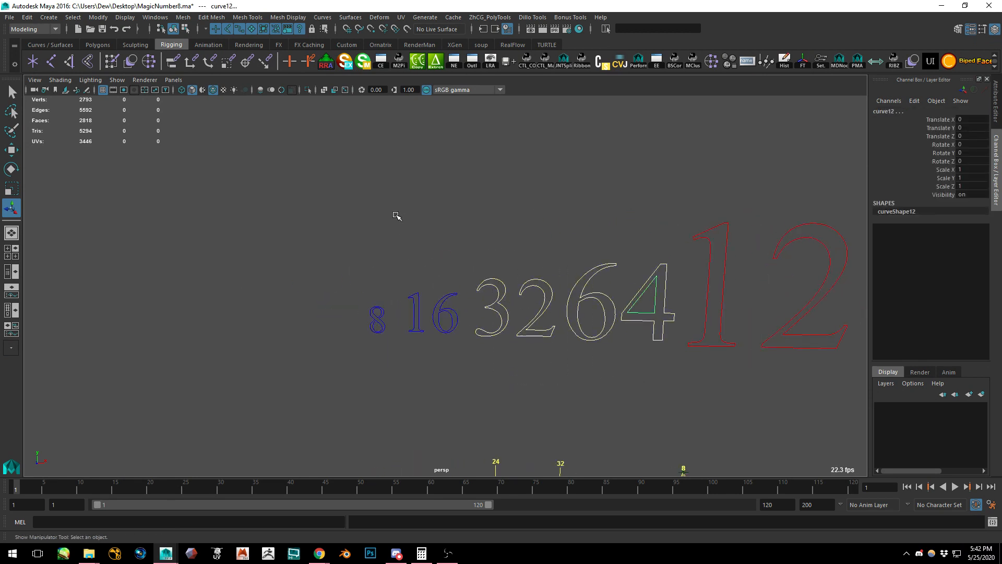
click(484, 360)
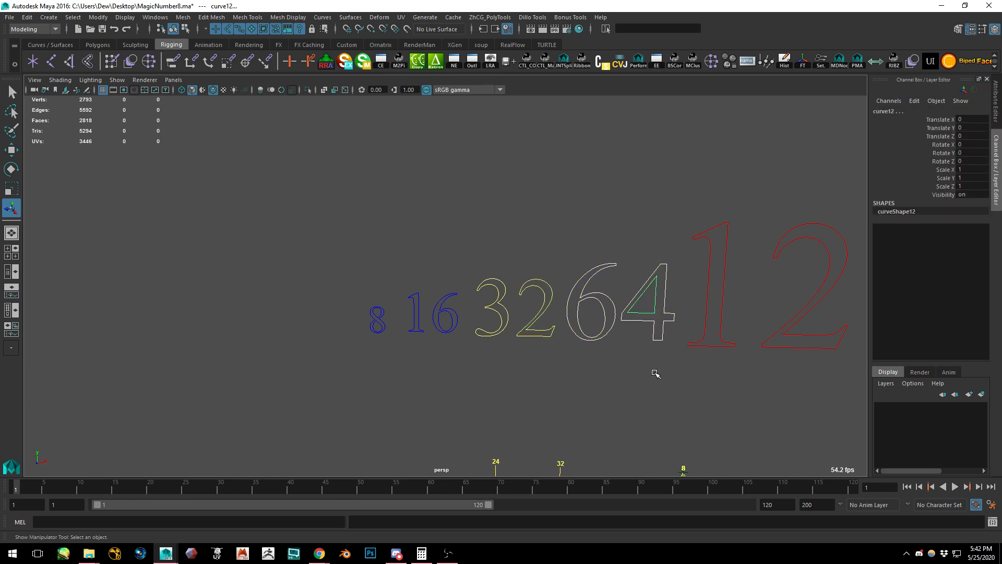
click(569, 359)
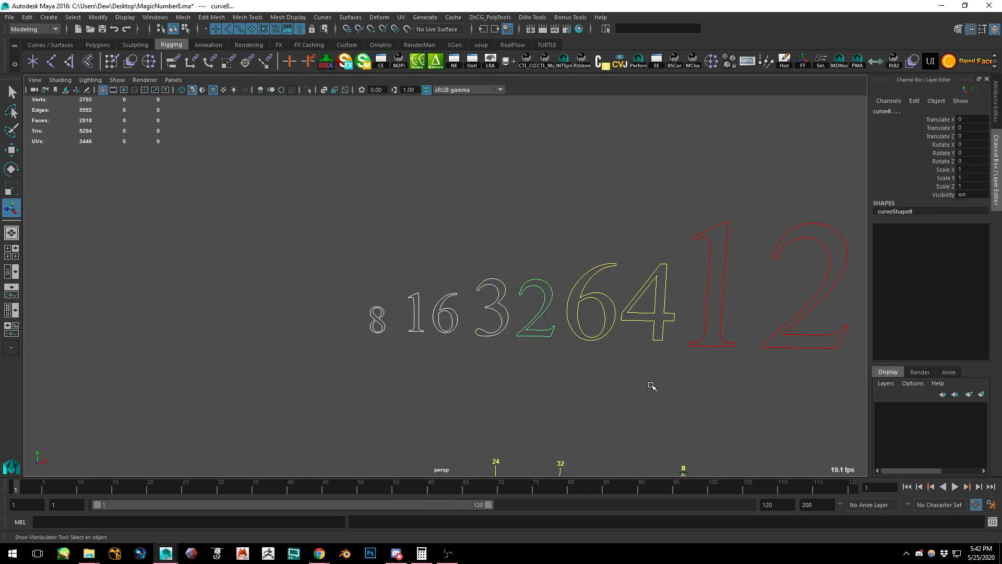
click(614, 365)
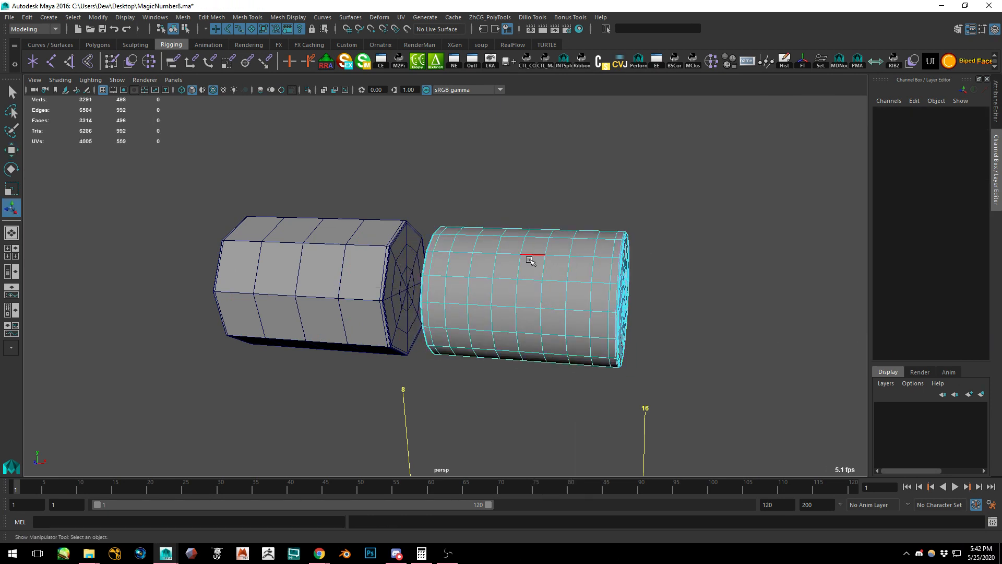
Return the duplicated, smoothed cylinders to Object Mode through the right-click marking menu
right_click(530, 258)
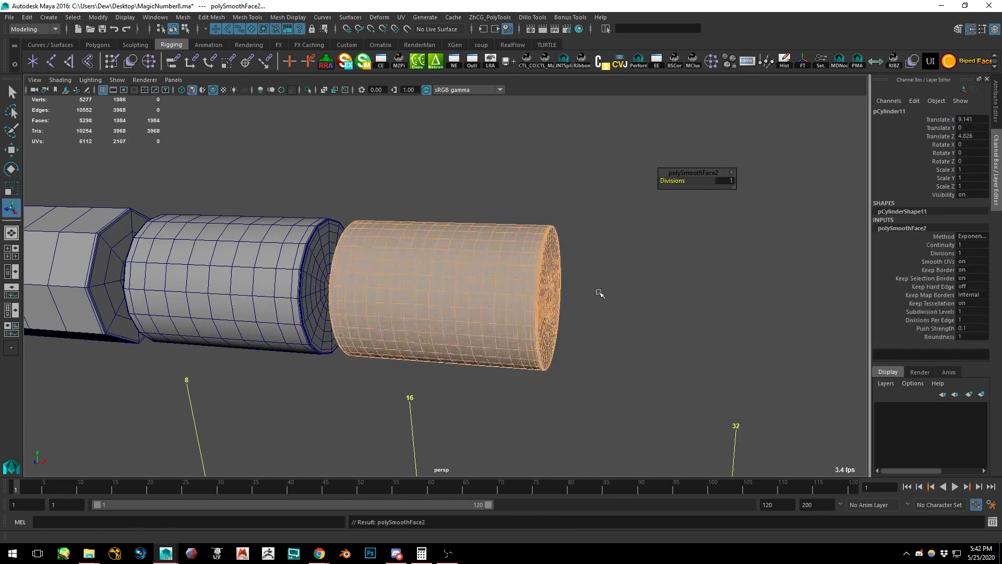
right_click(490, 252)
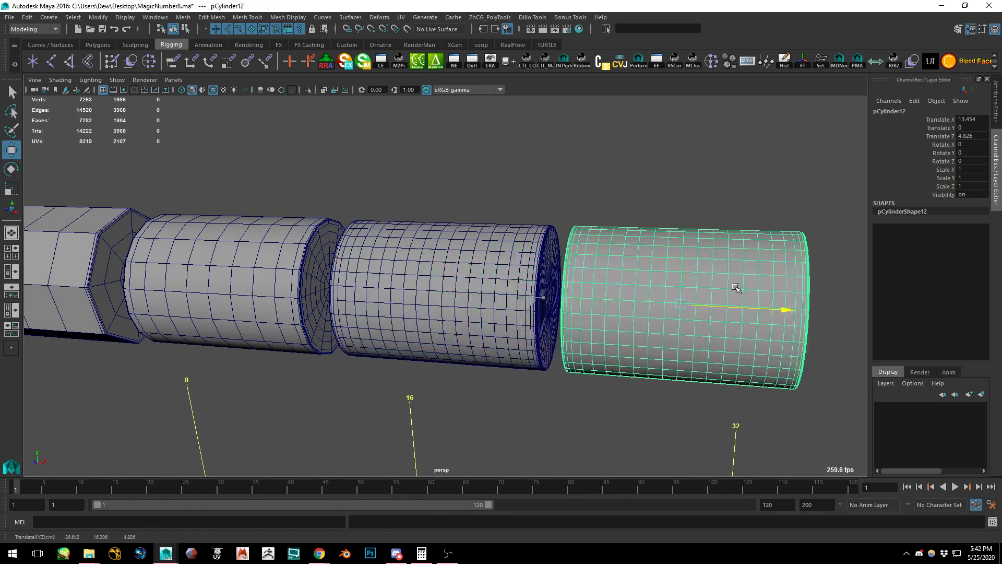
right_click(726, 288)
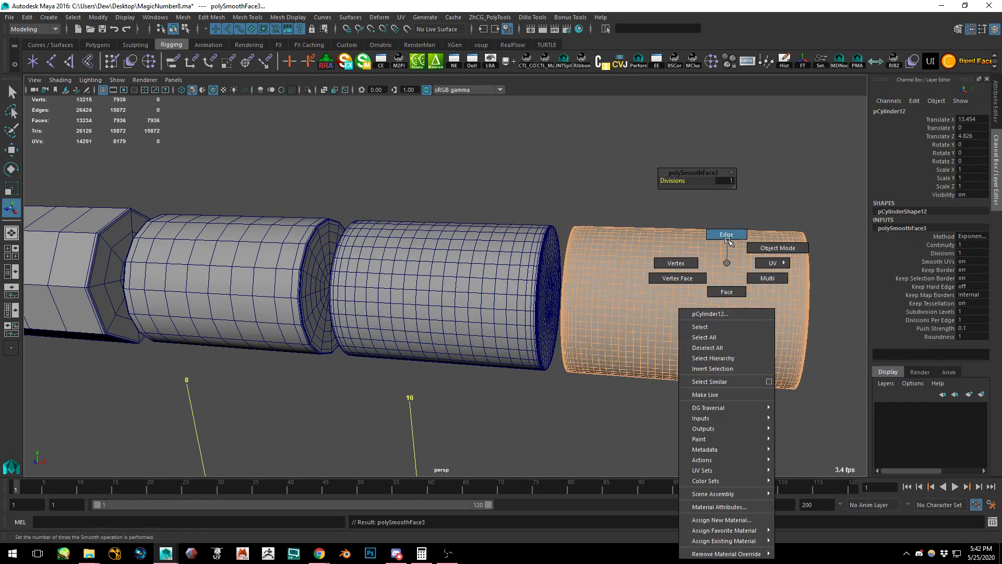
click(727, 234)
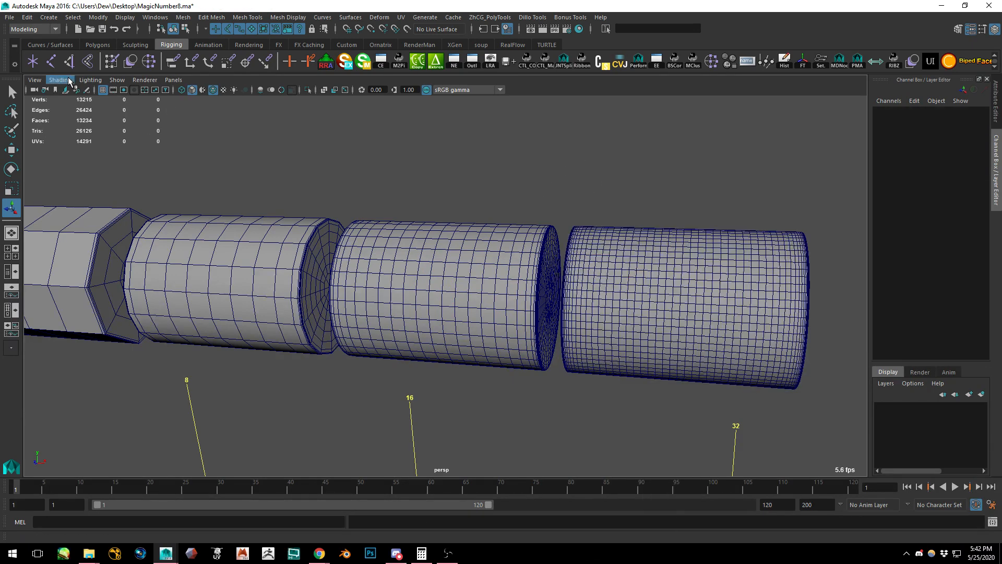
Turn off Wireframe on Shaded and select the third cylinder in the row
click(117, 79)
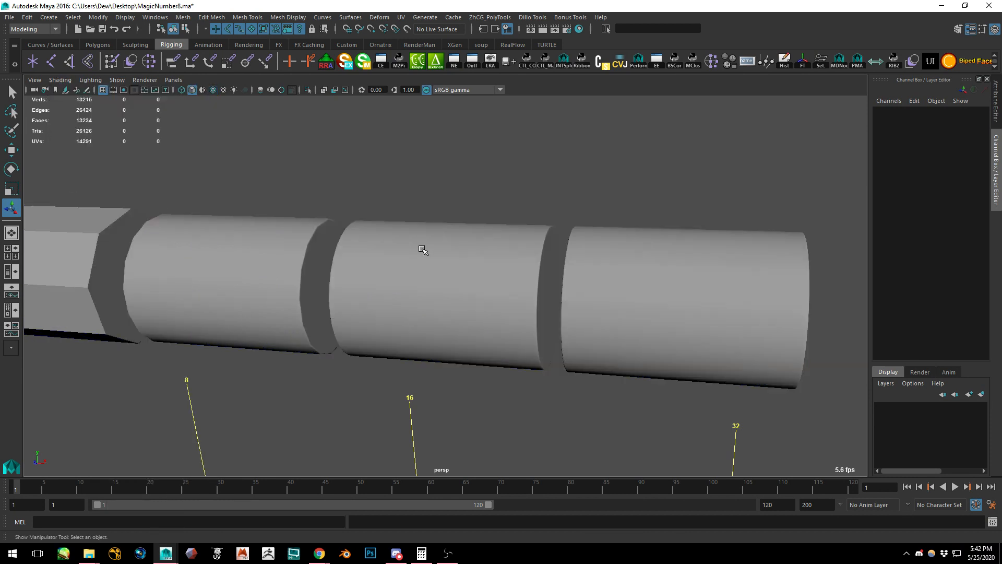
click(268, 271)
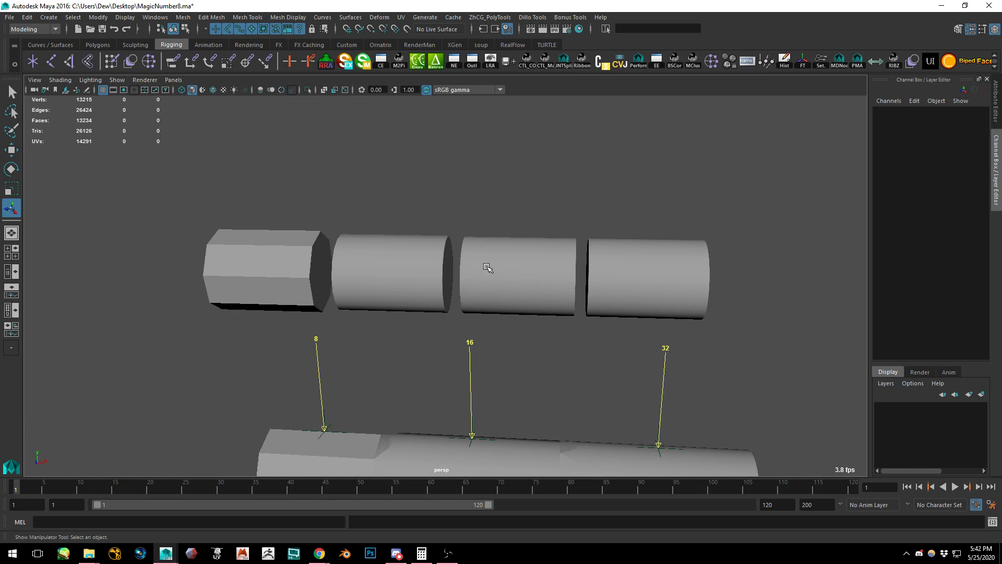
click(515, 275)
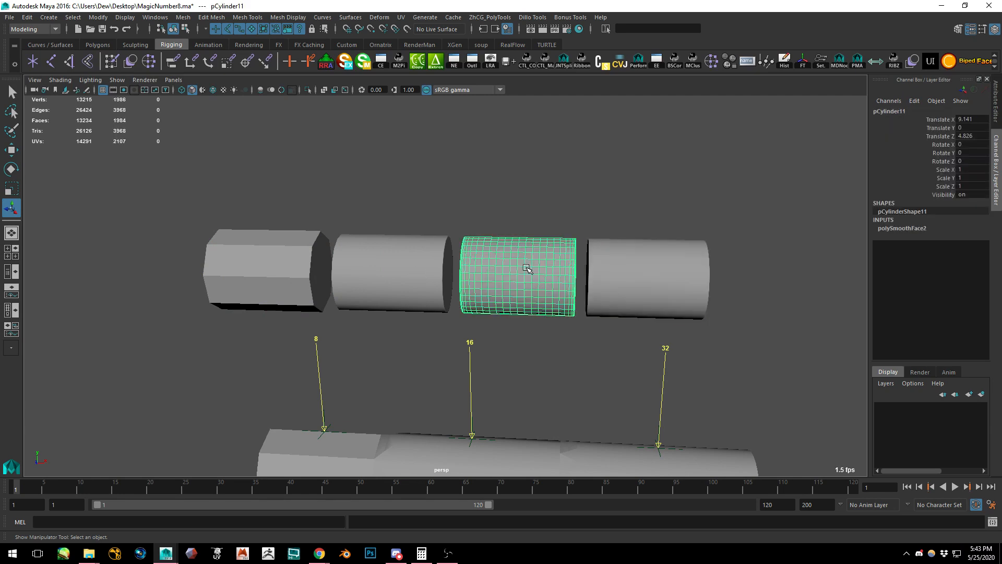
click(645, 275)
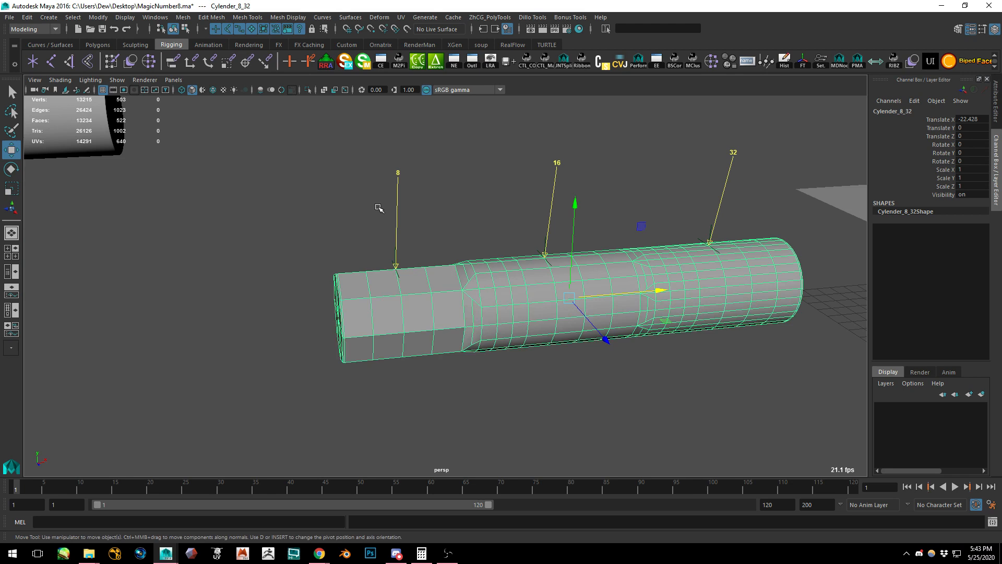
Turn Wireframe on Shaded back on and select the stepped Cylender_8_32
click(59, 79)
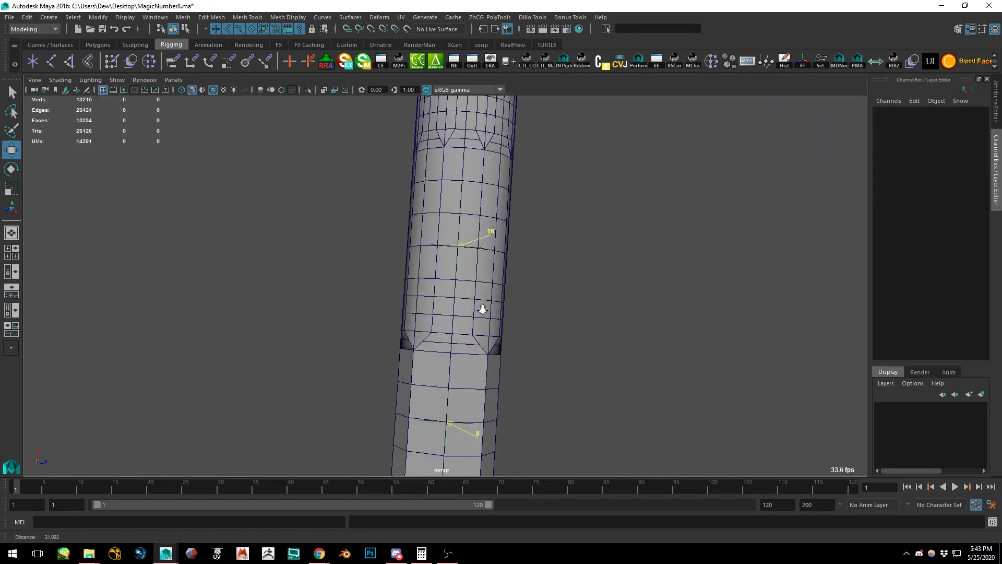
click(448, 301)
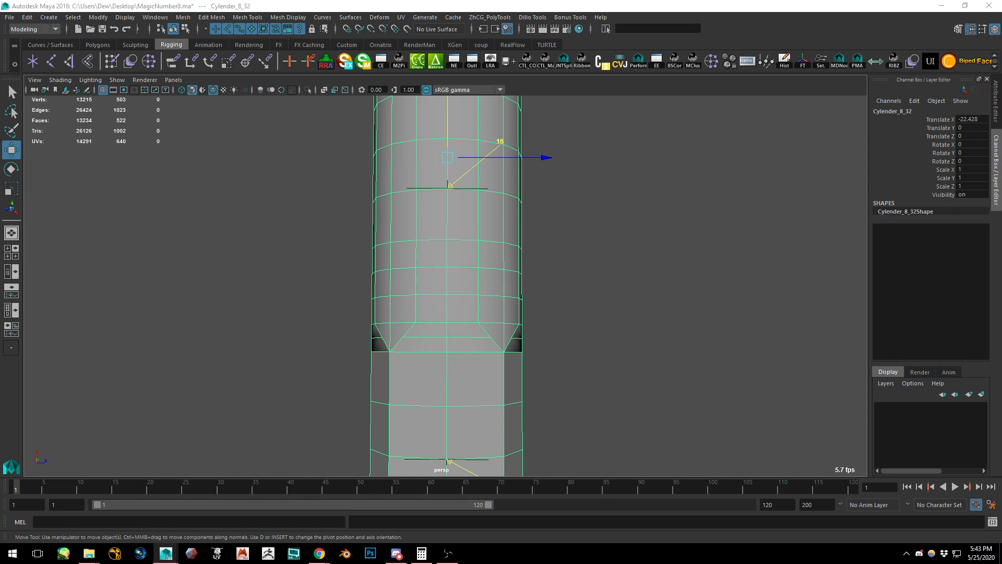
Switch to Chrome to view topologyguides.com edge loop reduction diagrams
click(318, 553)
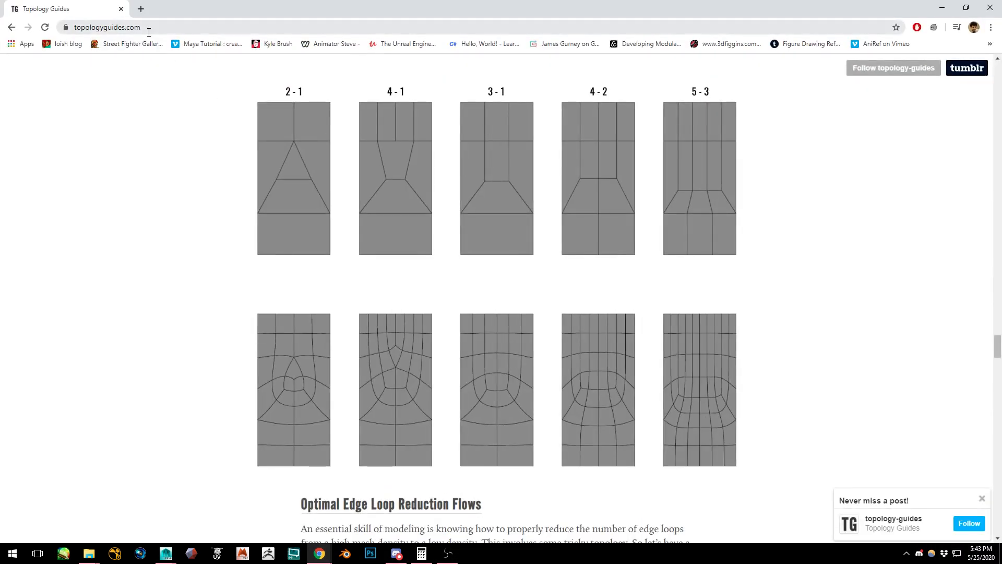
mouse_move(290, 140)
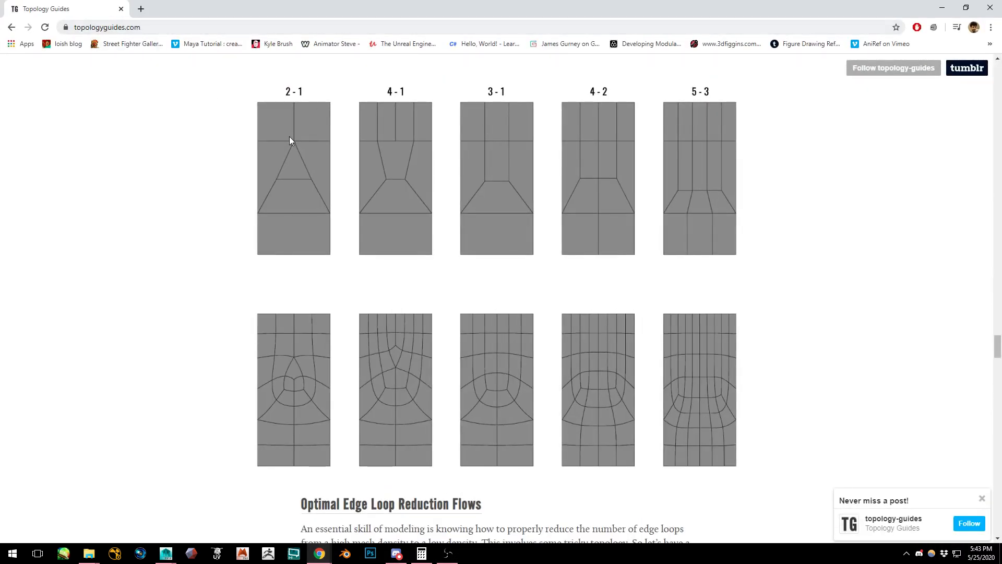
mouse_move(595, 96)
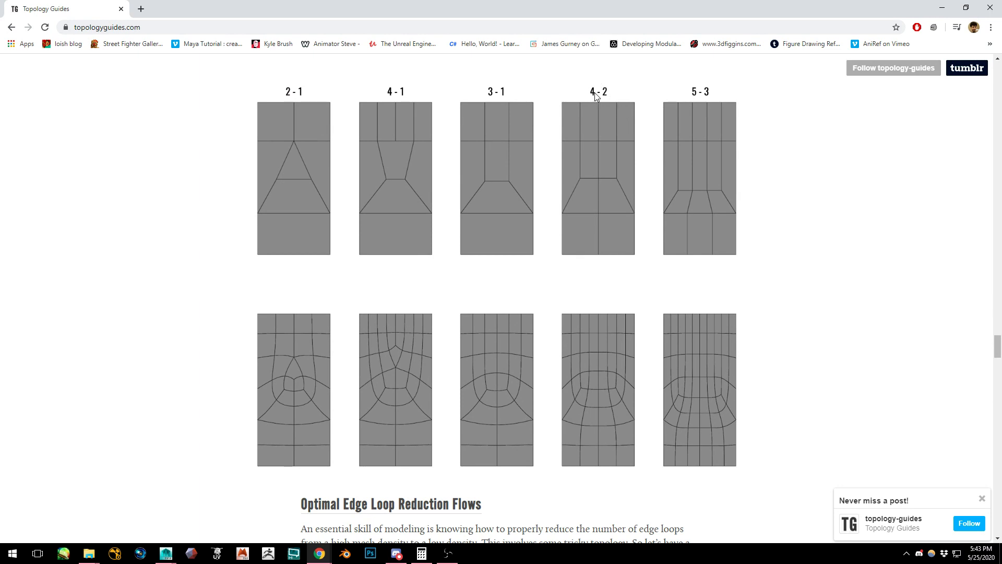
mouse_move(606, 210)
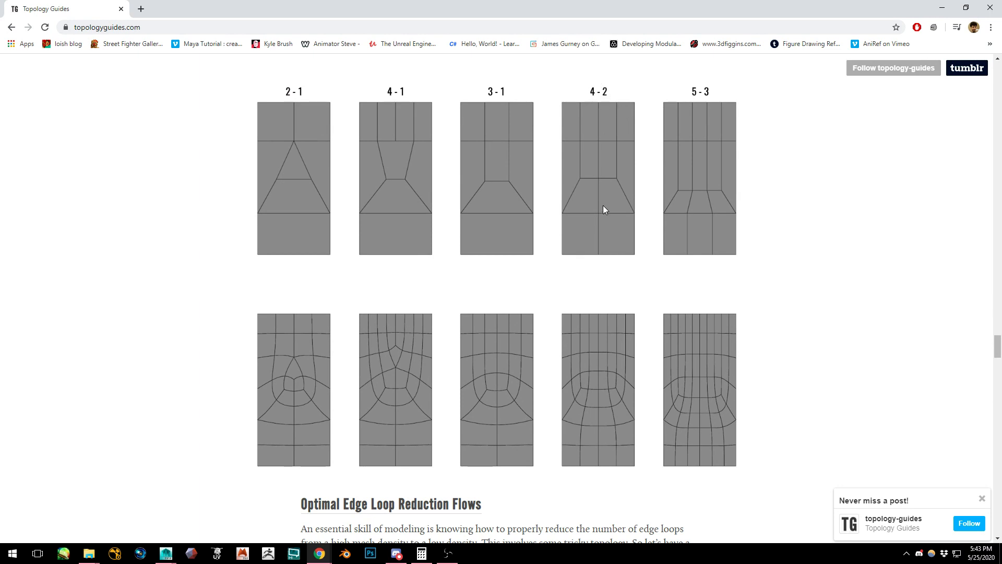
mouse_move(632, 94)
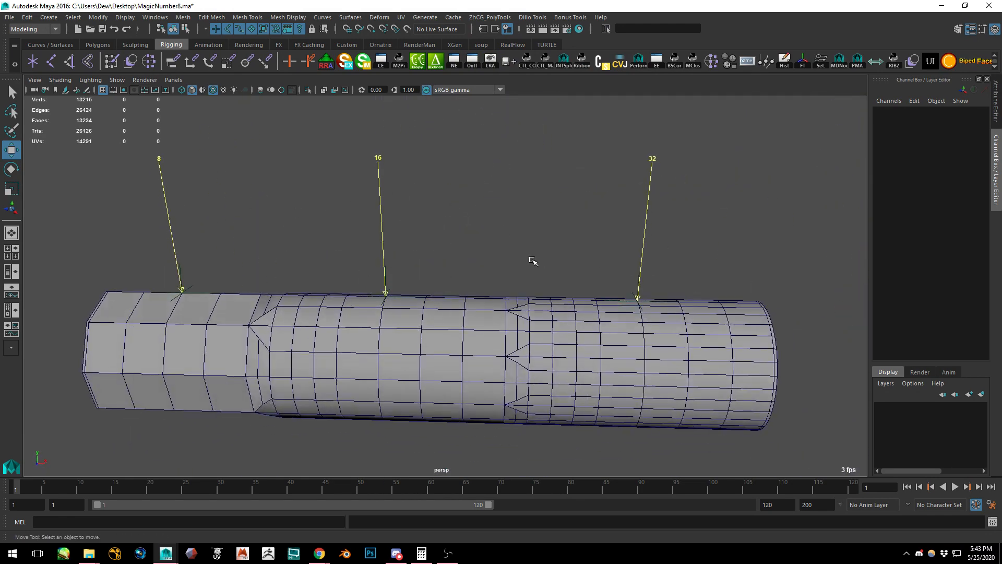
Select Cylender_8_32 and toggle Wireframe on Shaded from the Shading menu
click(116, 80)
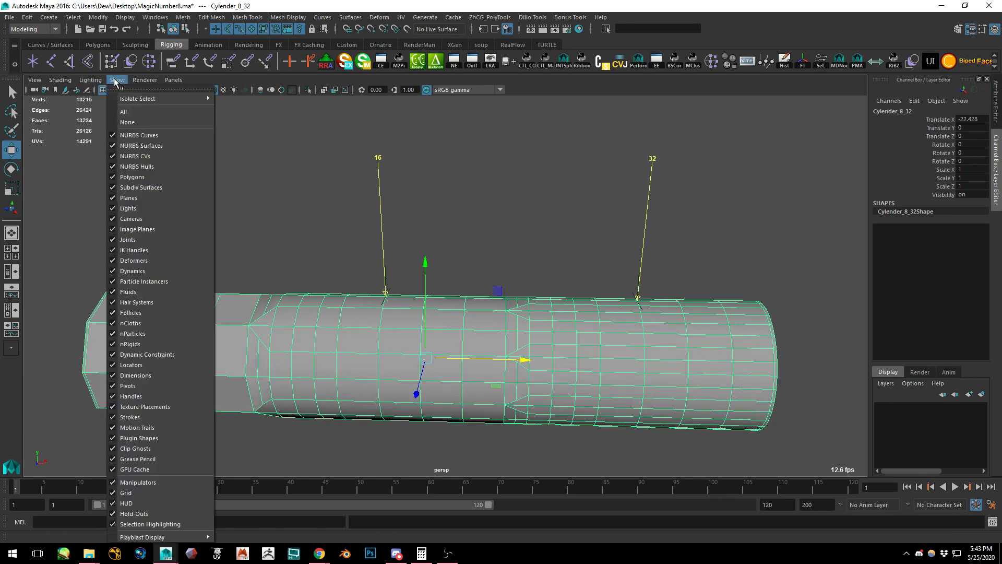
click(59, 80)
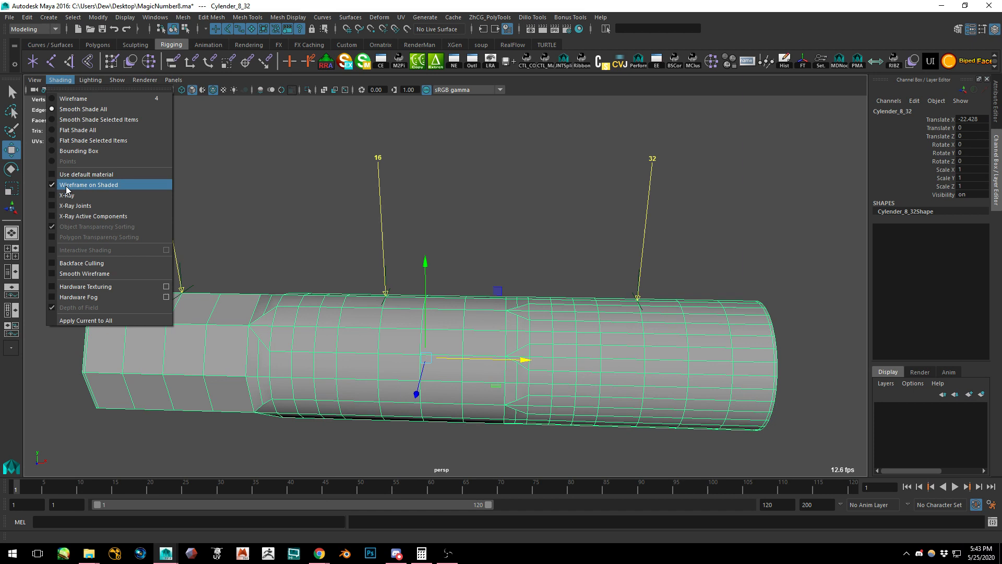
click(88, 184)
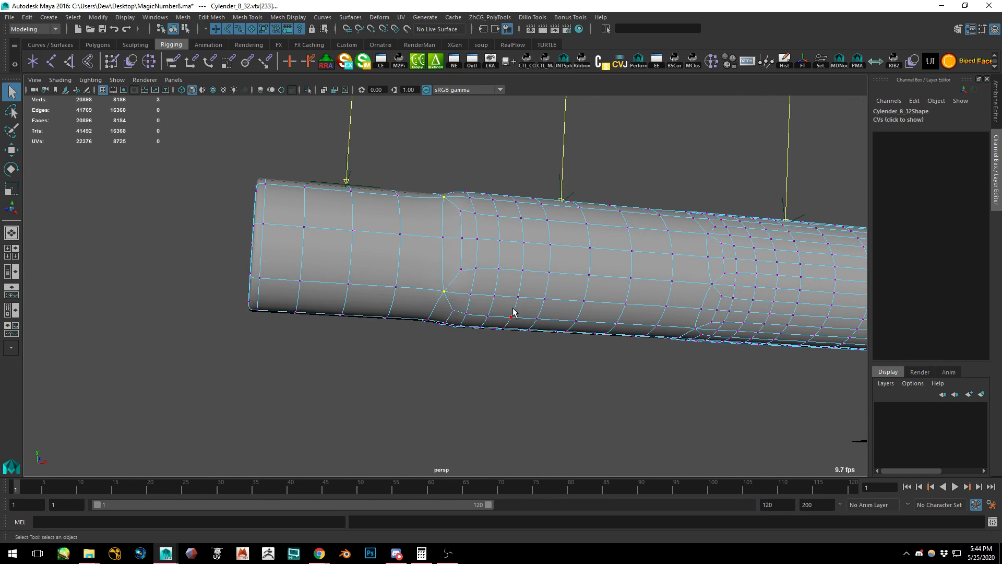
mouse_move(508, 294)
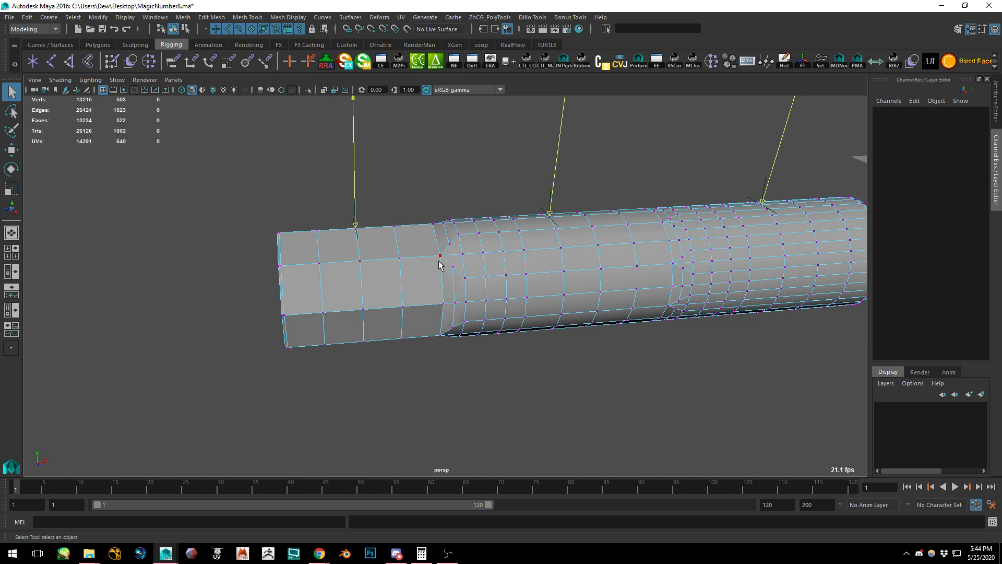
right_click(439, 265)
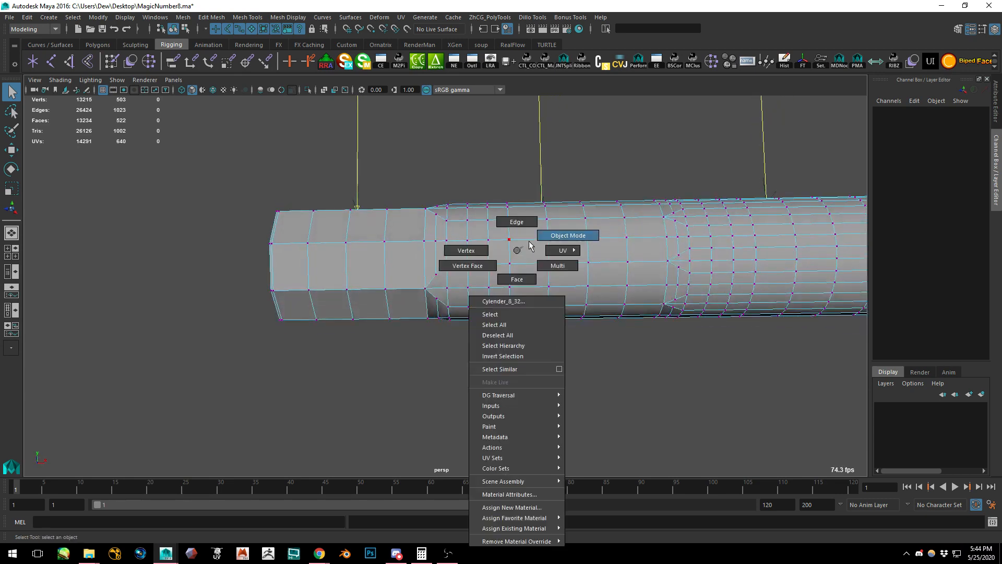
click(567, 234)
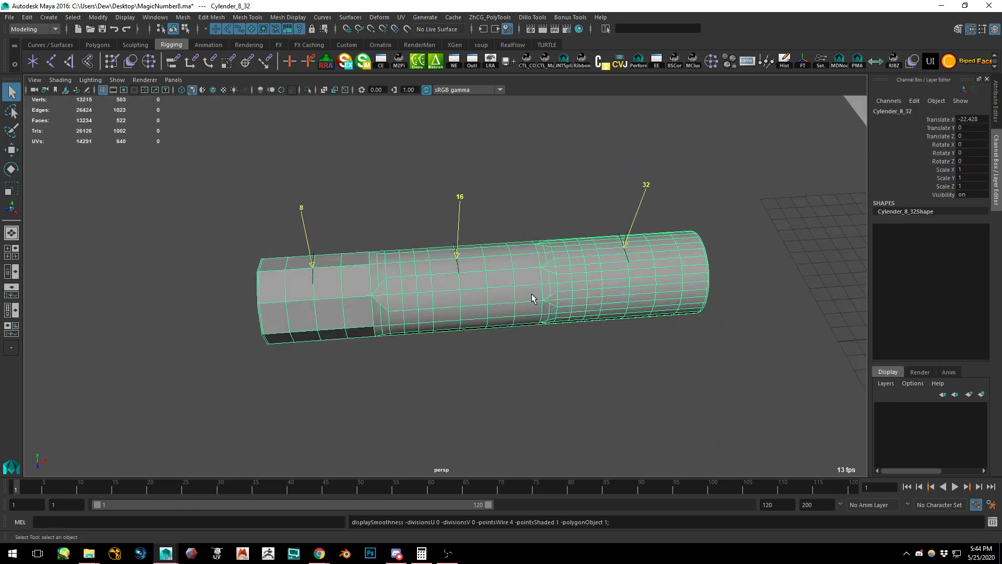
click(290, 291)
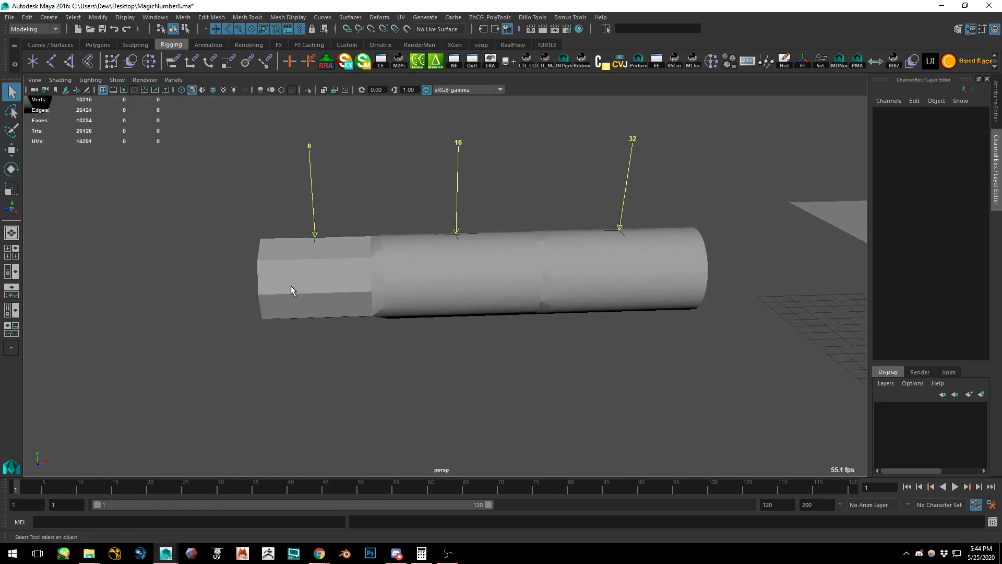
click(377, 277)
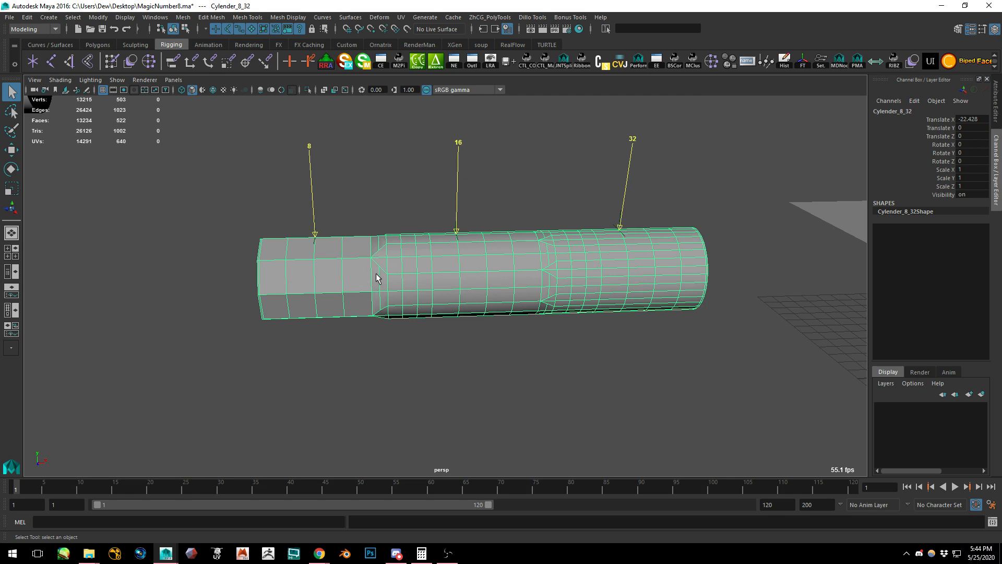
click(629, 259)
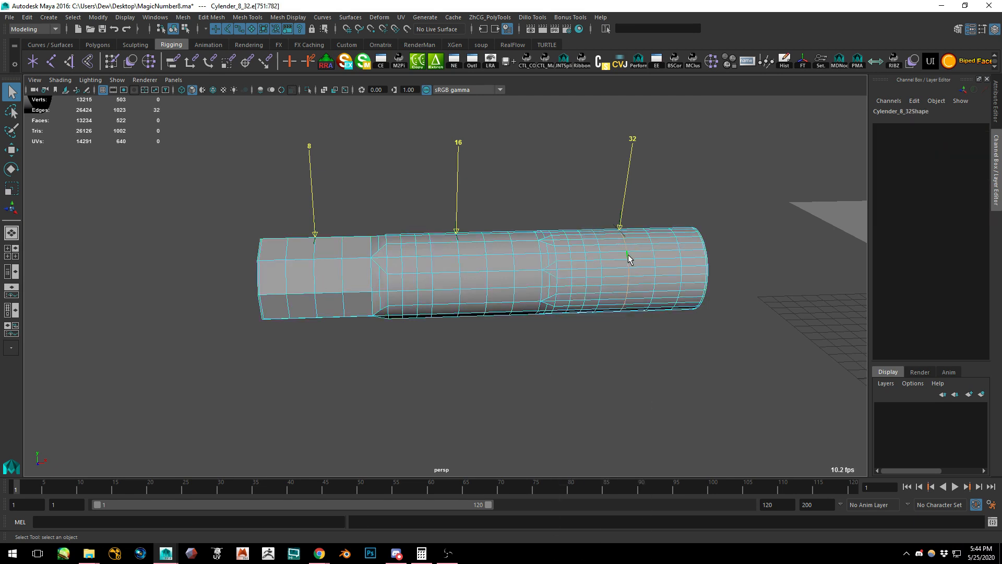
click(614, 251)
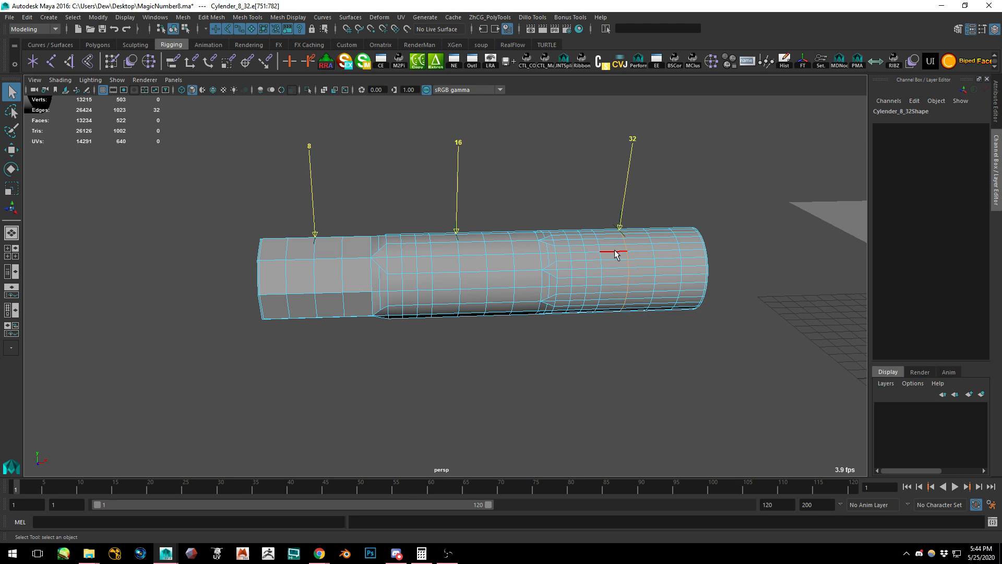
right_click(614, 254)
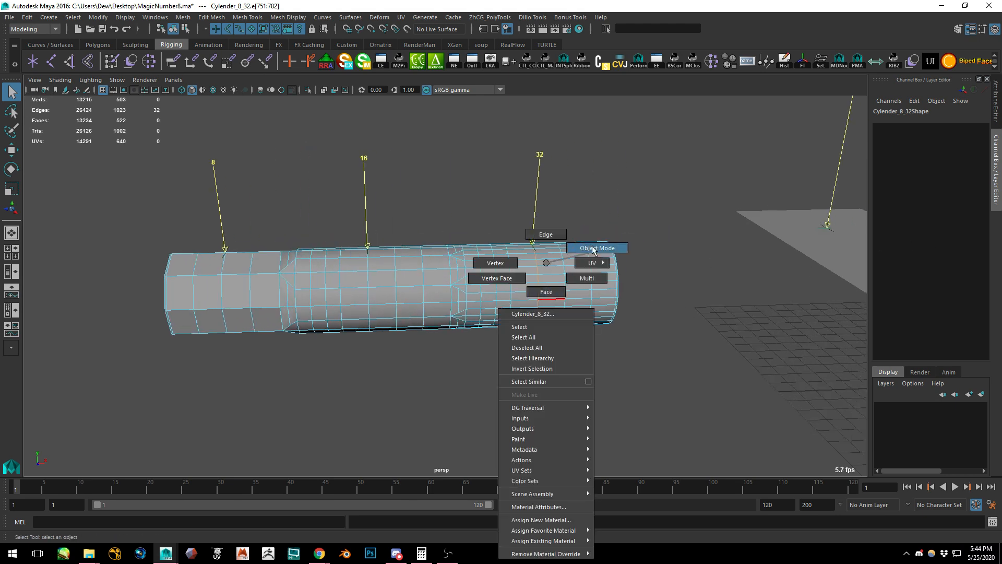
click(596, 248)
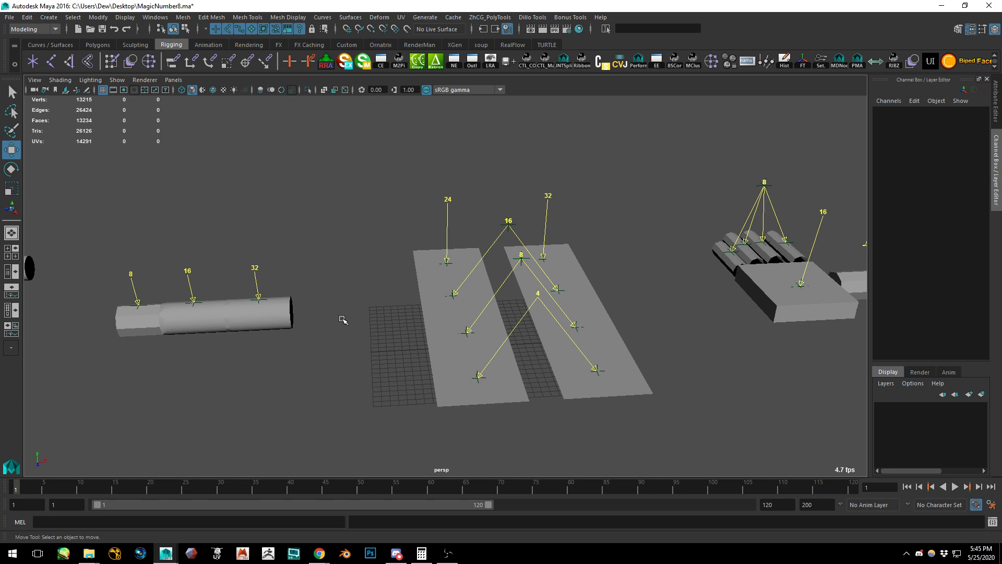
click(198, 316)
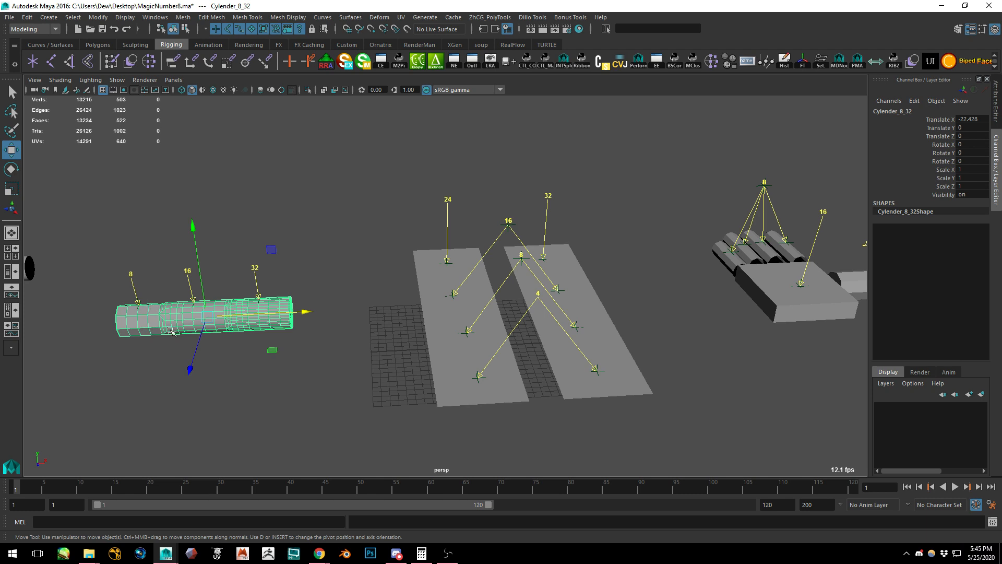
mouse_move(300, 307)
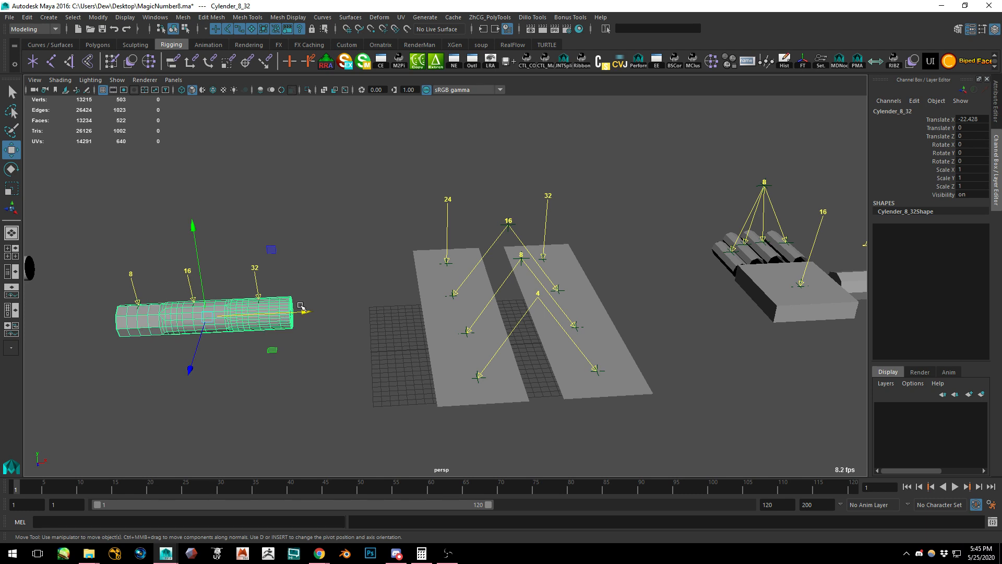
click(441, 253)
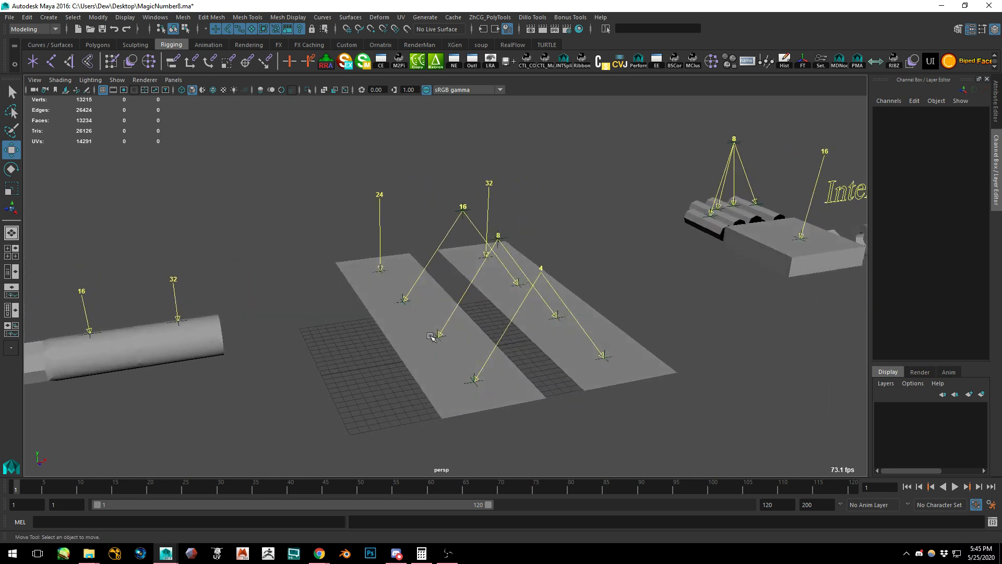
Enable Wireframe on Shaded from the viewport Shading menu for all models
click(59, 79)
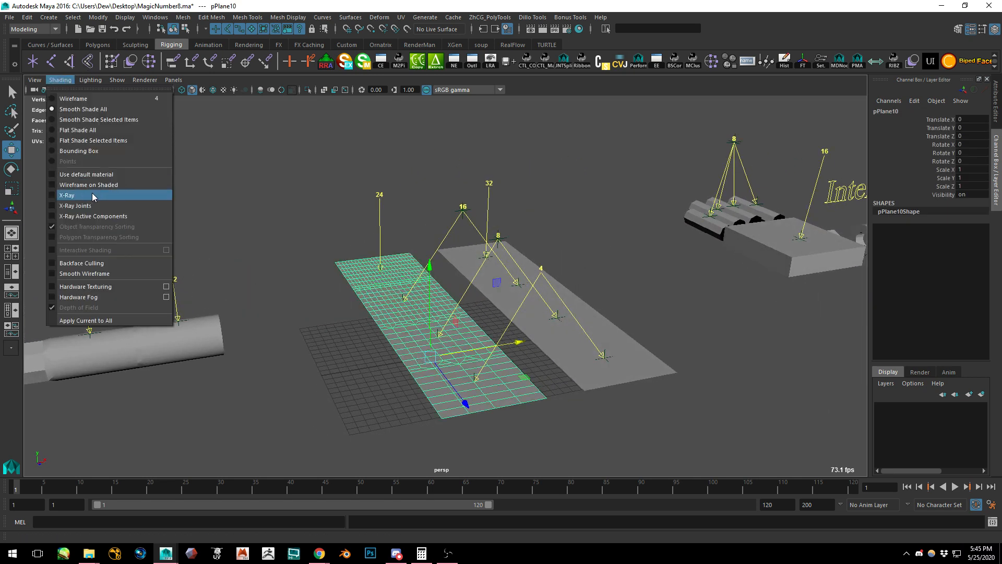
click(66, 194)
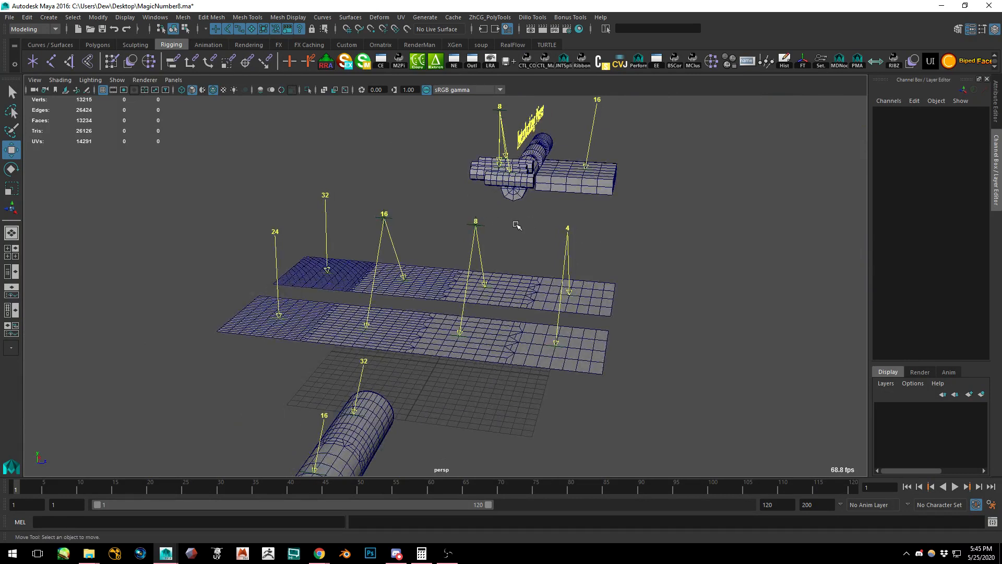
mouse_move(493, 211)
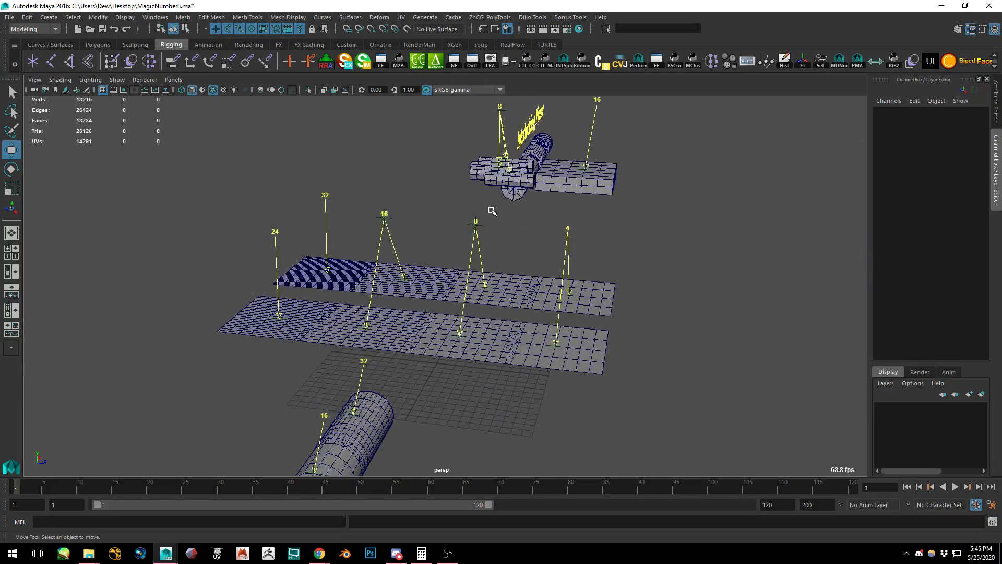
mouse_move(556, 253)
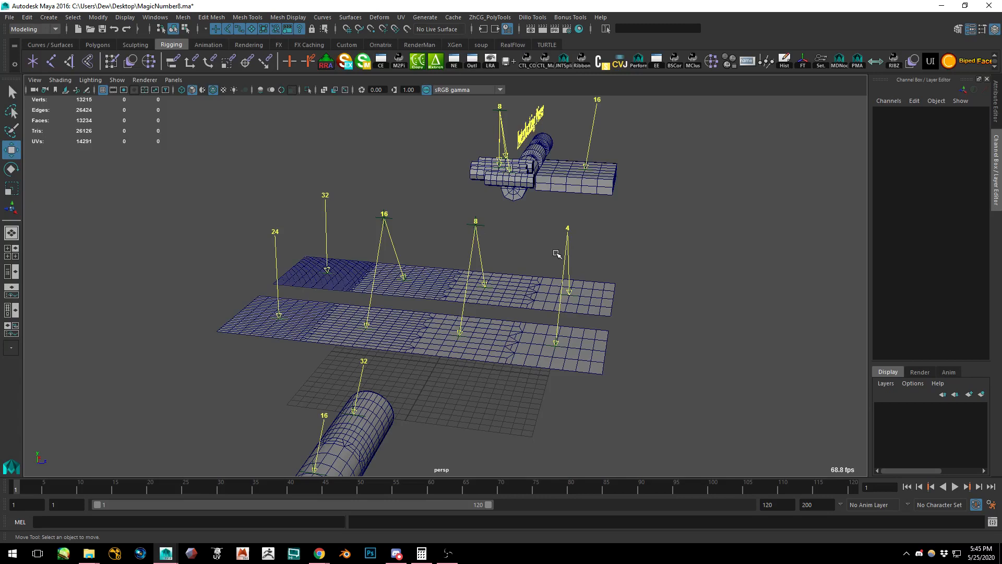
mouse_move(371, 240)
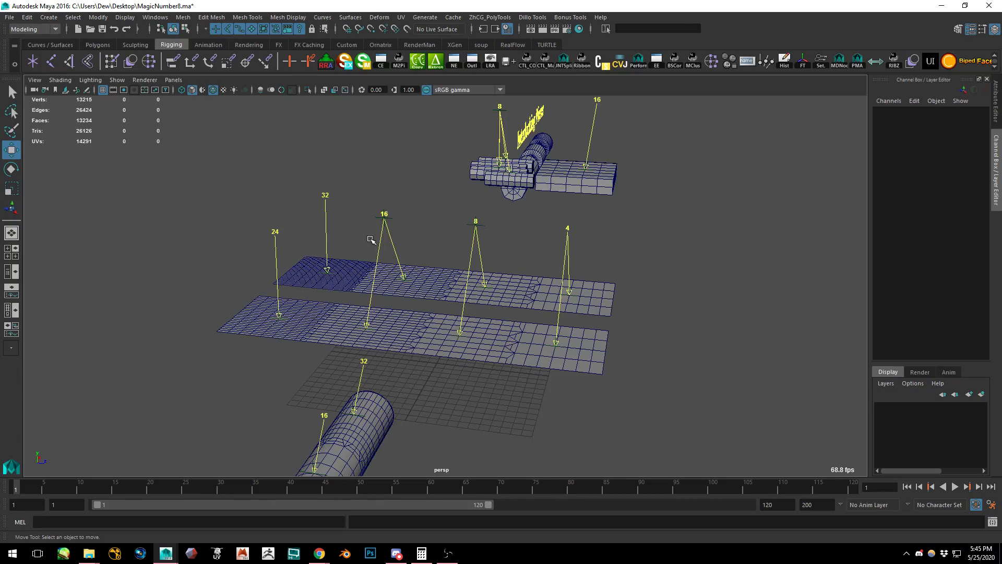
mouse_move(563, 349)
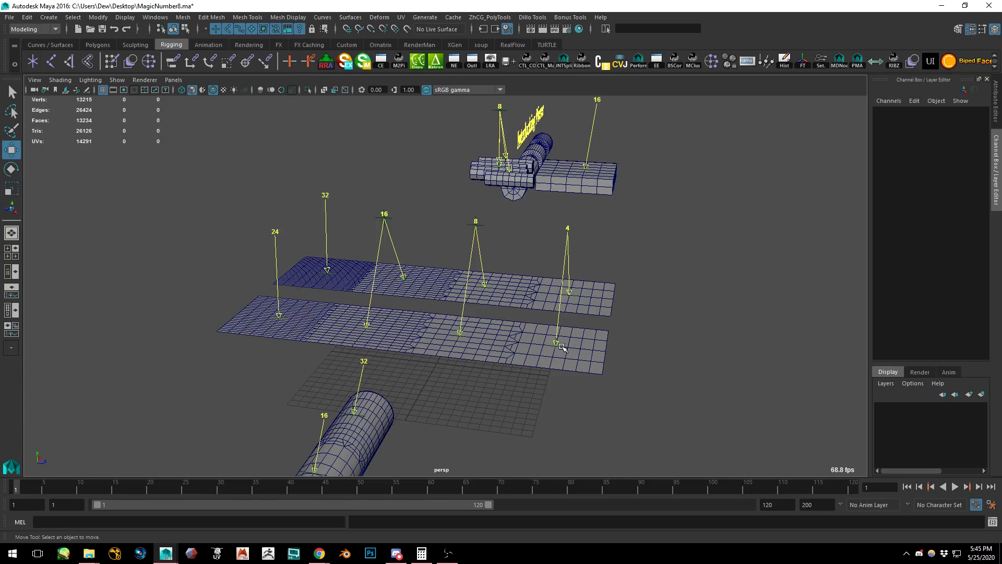
mouse_move(435, 305)
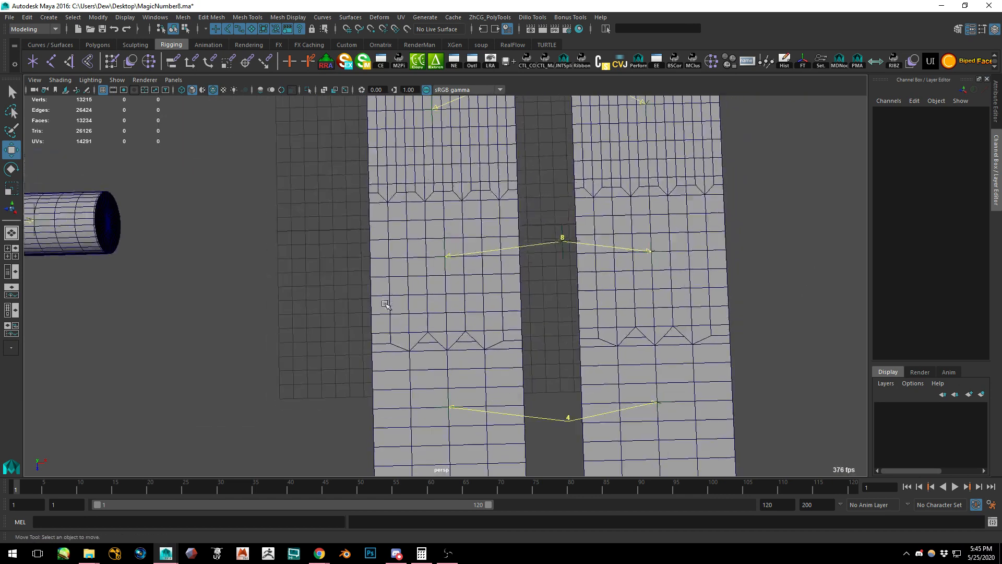
scroll(down, 3)
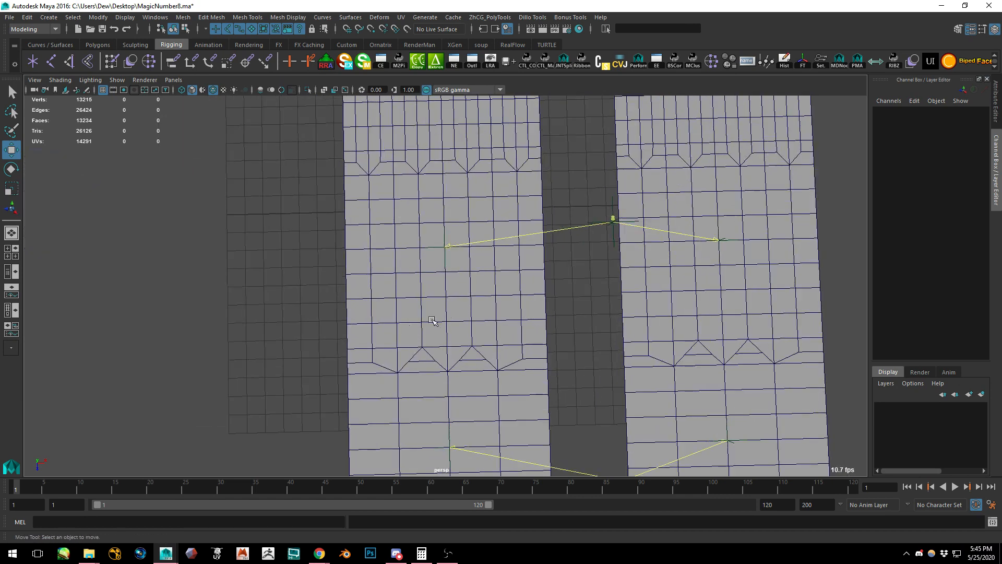
mouse_move(411, 273)
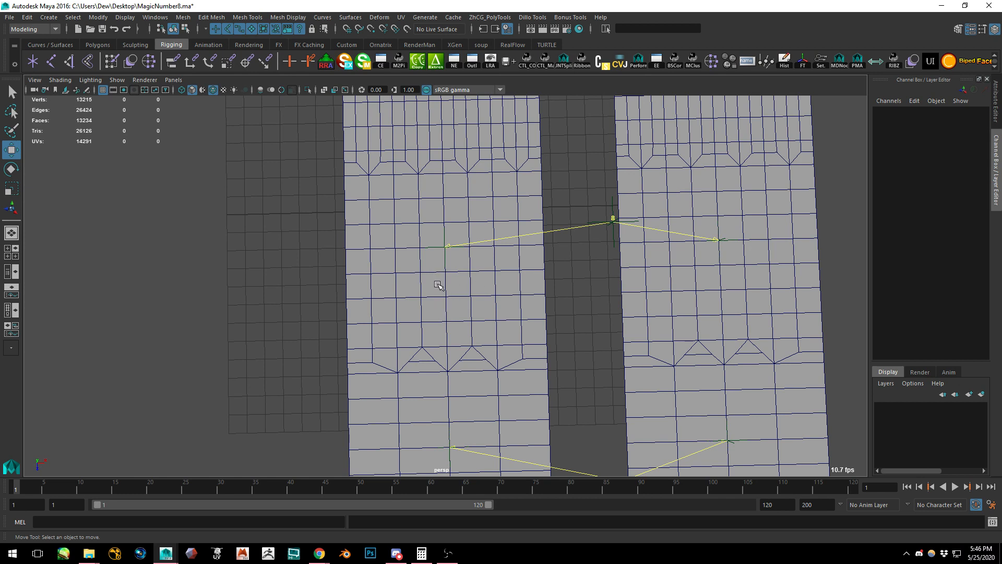
mouse_move(282, 372)
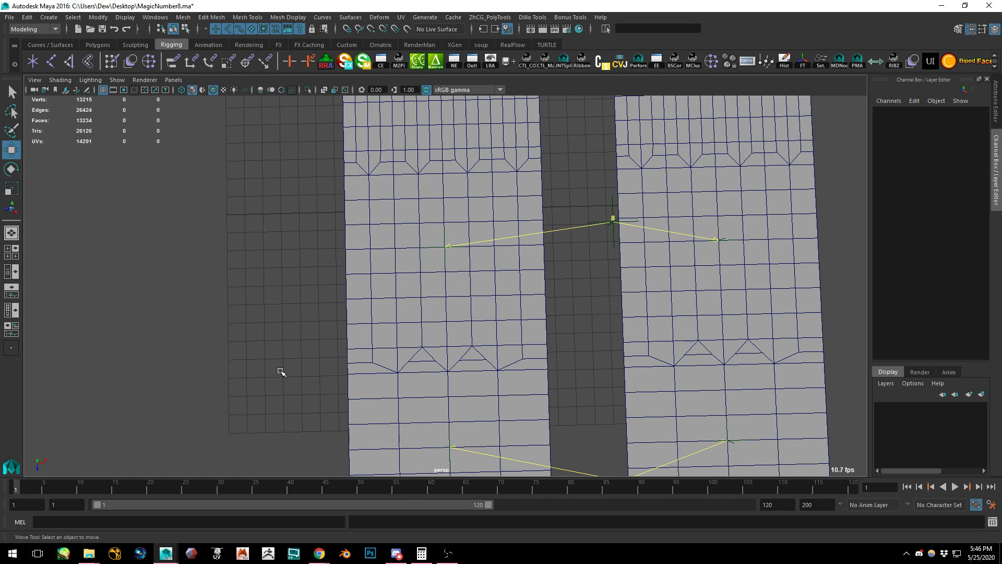
mouse_move(579, 321)
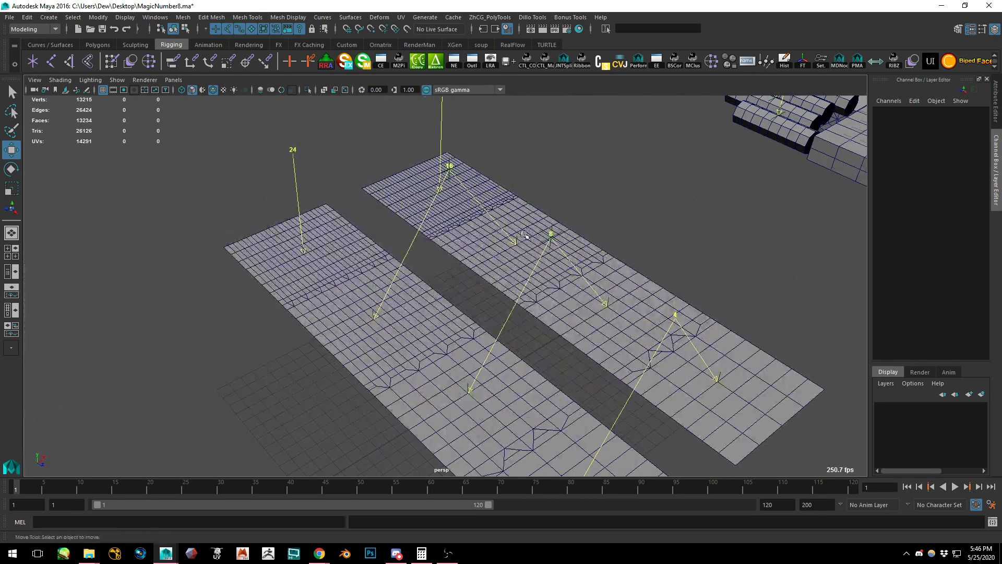
scroll(up, 3)
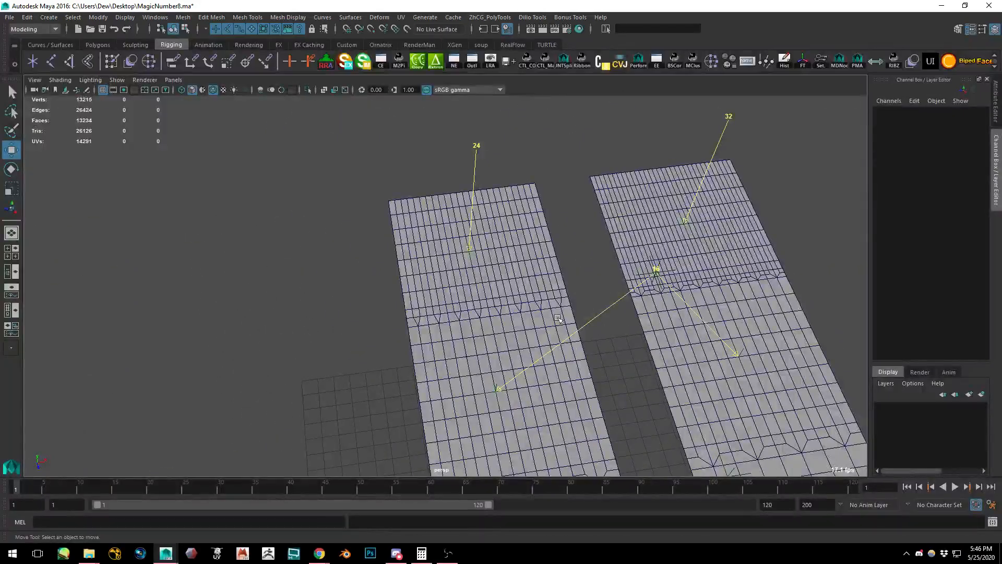
scroll(up, 3)
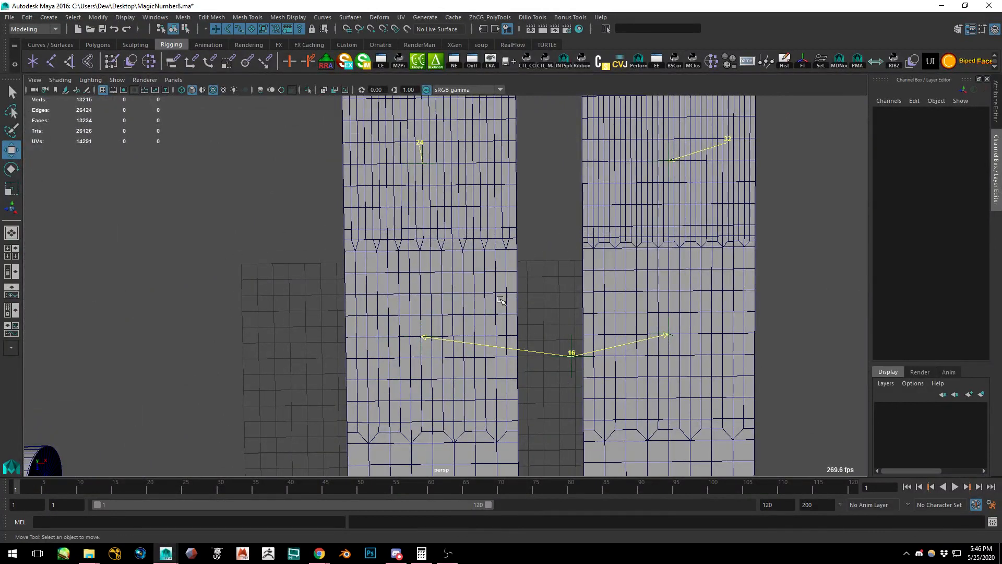
mouse_move(416, 142)
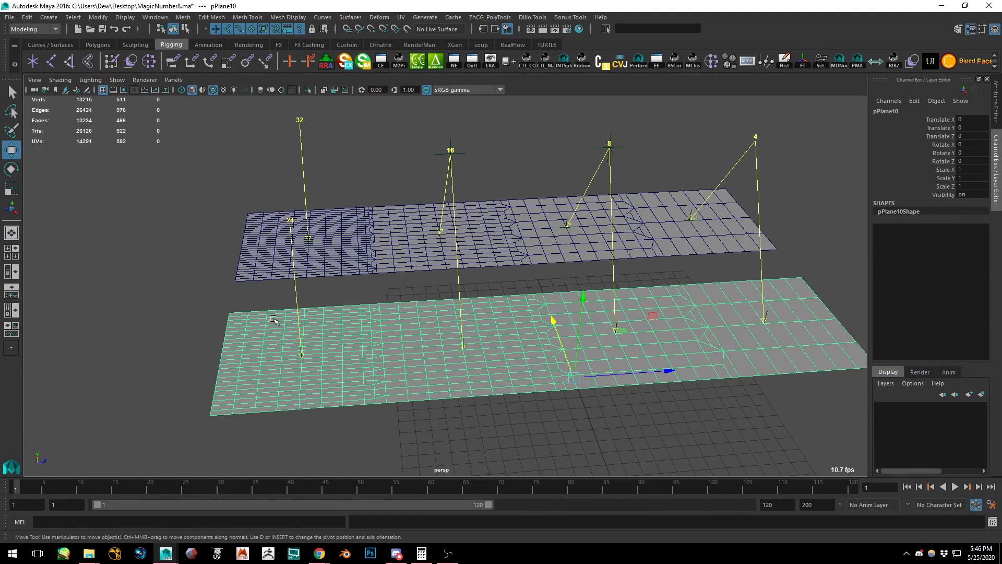
mouse_move(793, 341)
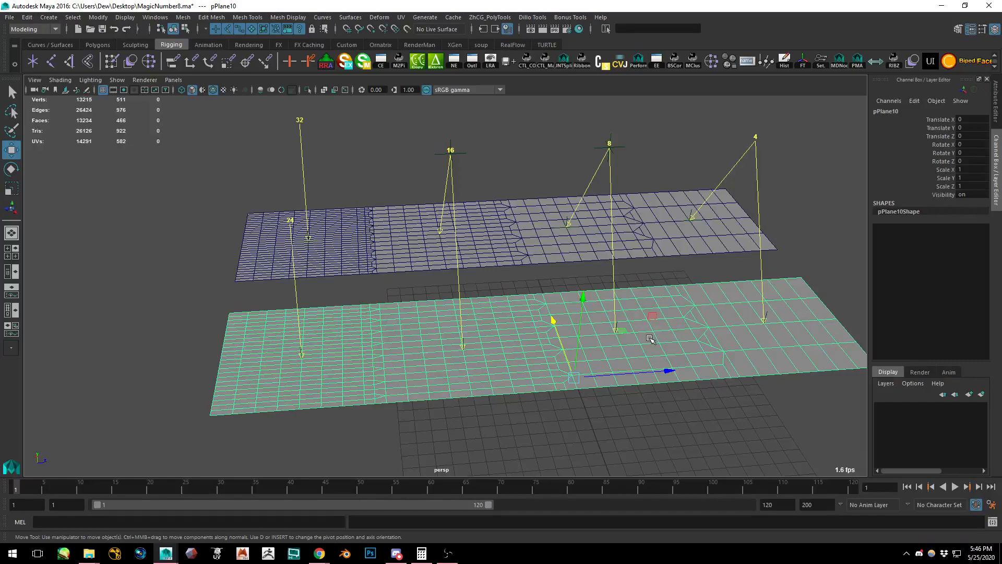
mouse_move(645, 346)
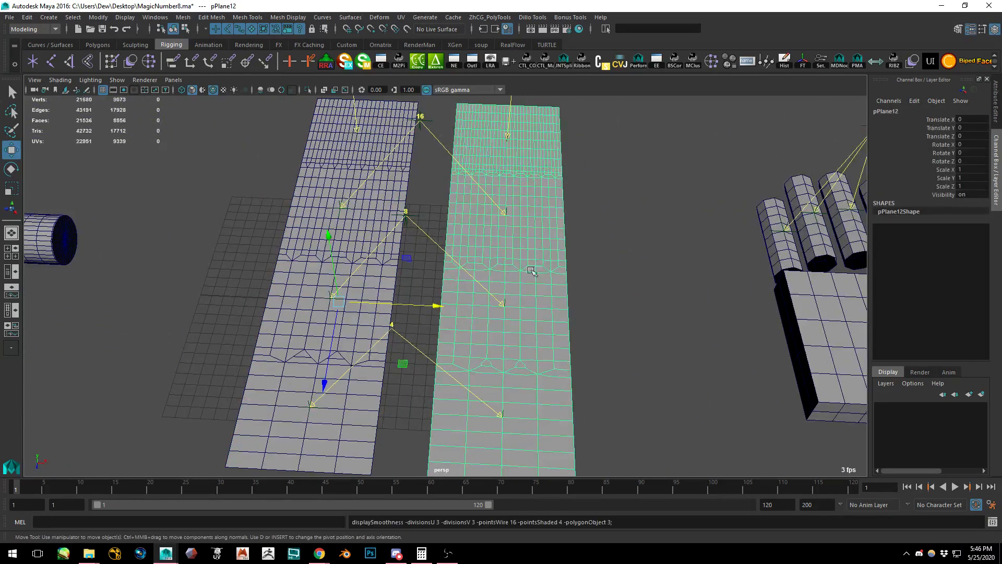
Turn off the wireframe overlay on the smoothed 16, 8 and 4 strips
click(60, 80)
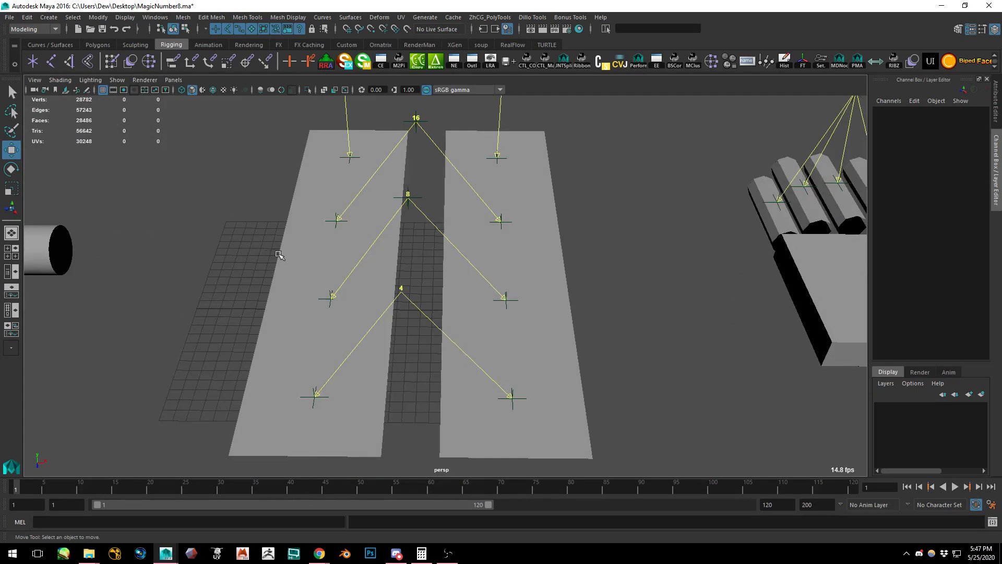
Select the smoothed objects to restore their unsmoothed 13,215-vertex geometry
click(514, 287)
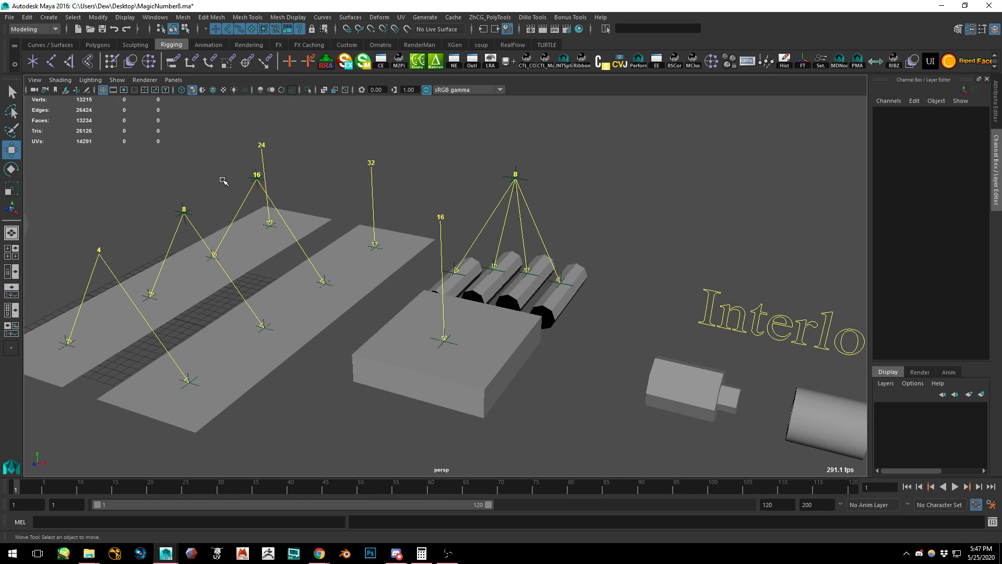
mouse_move(478, 277)
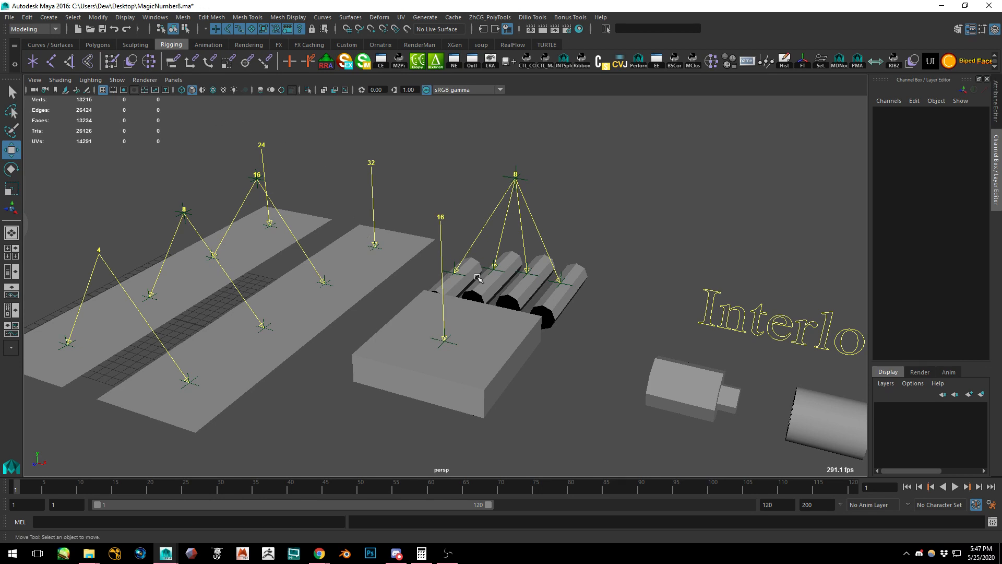
mouse_move(475, 283)
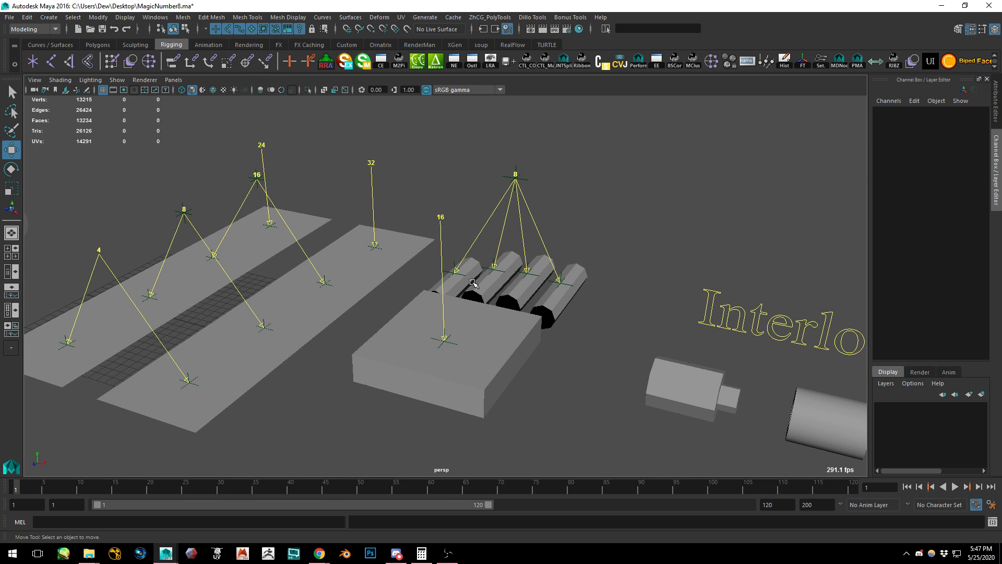
mouse_move(585, 330)
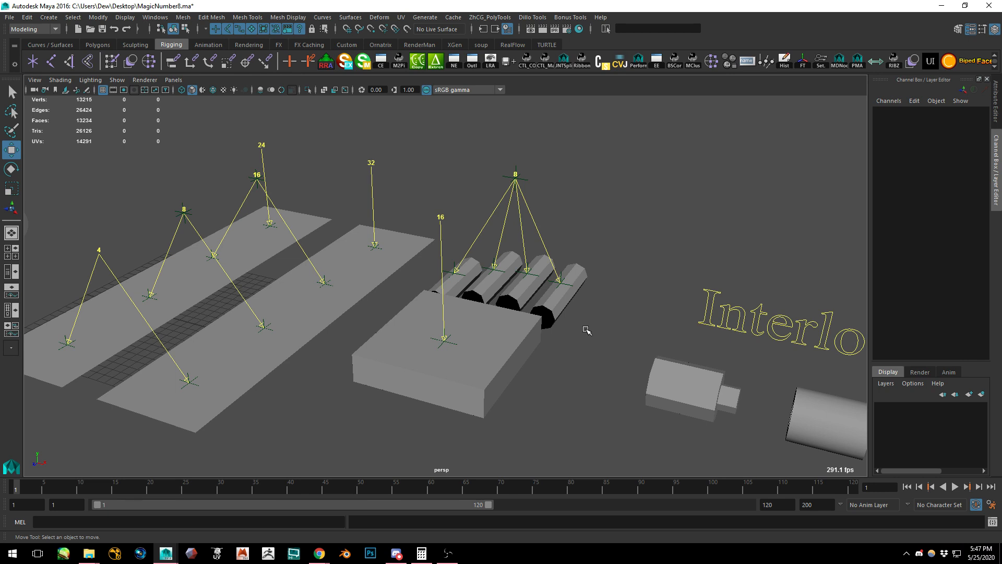
click(505, 262)
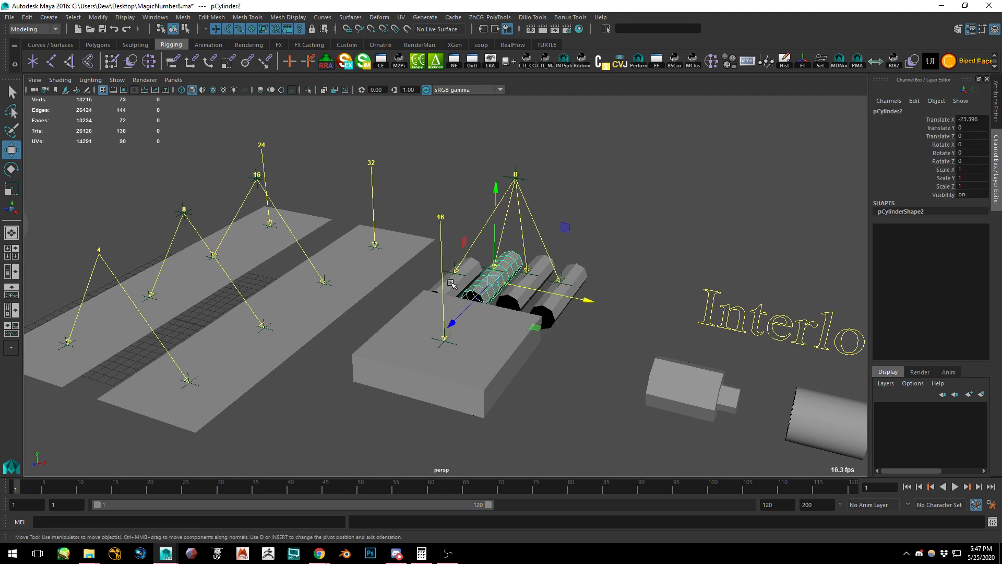
click(453, 275)
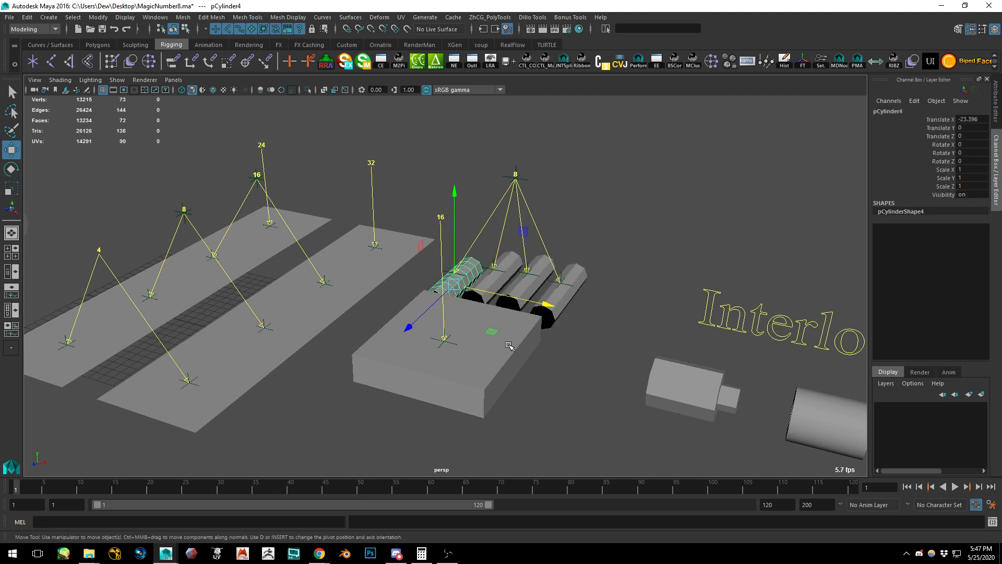
mouse_move(407, 387)
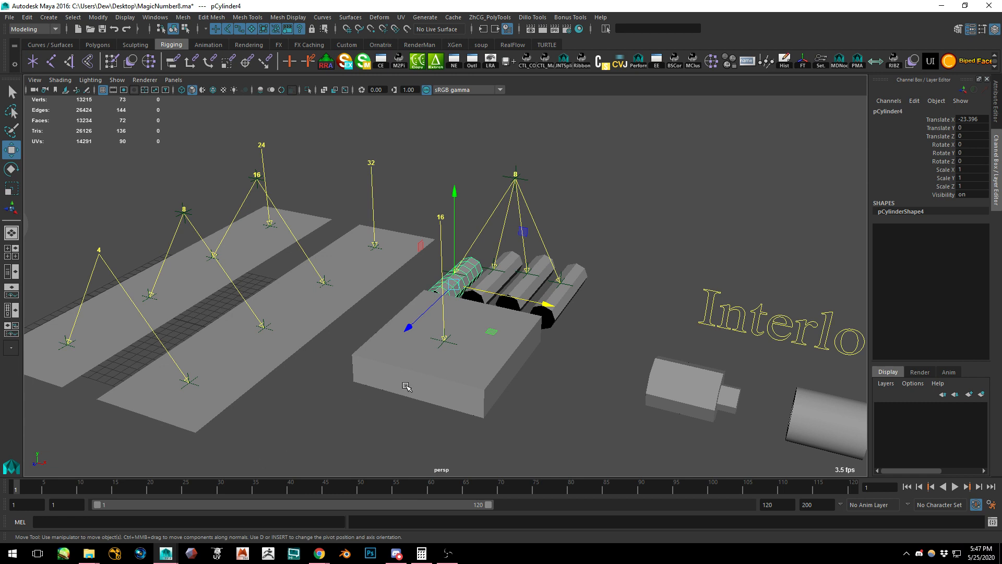
mouse_move(481, 264)
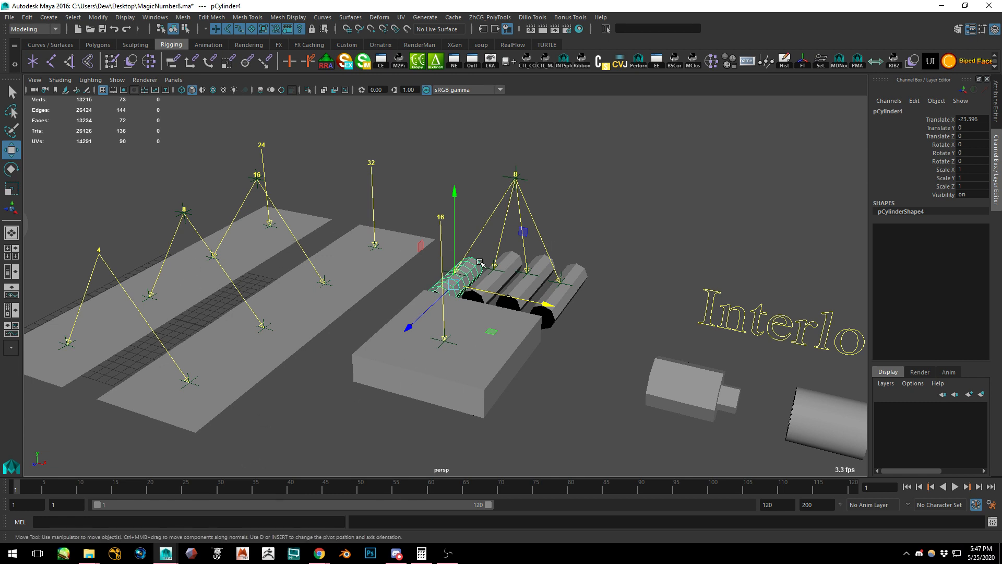
click(615, 199)
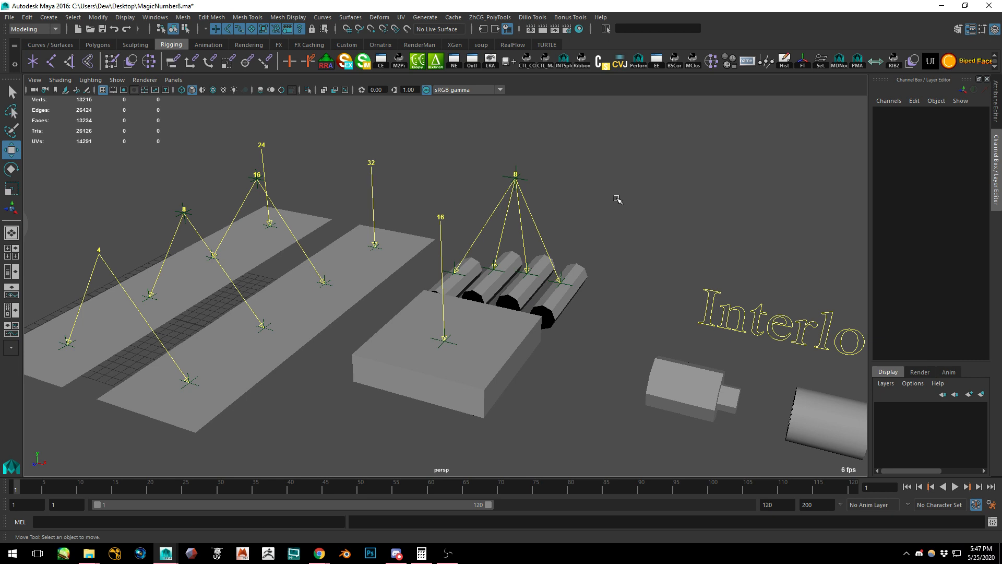
mouse_move(619, 199)
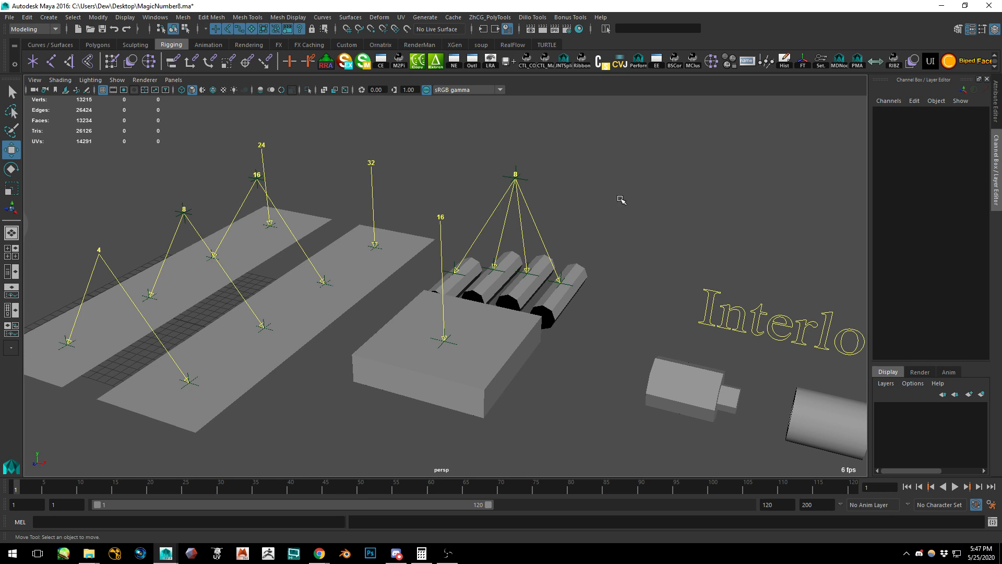
mouse_move(635, 199)
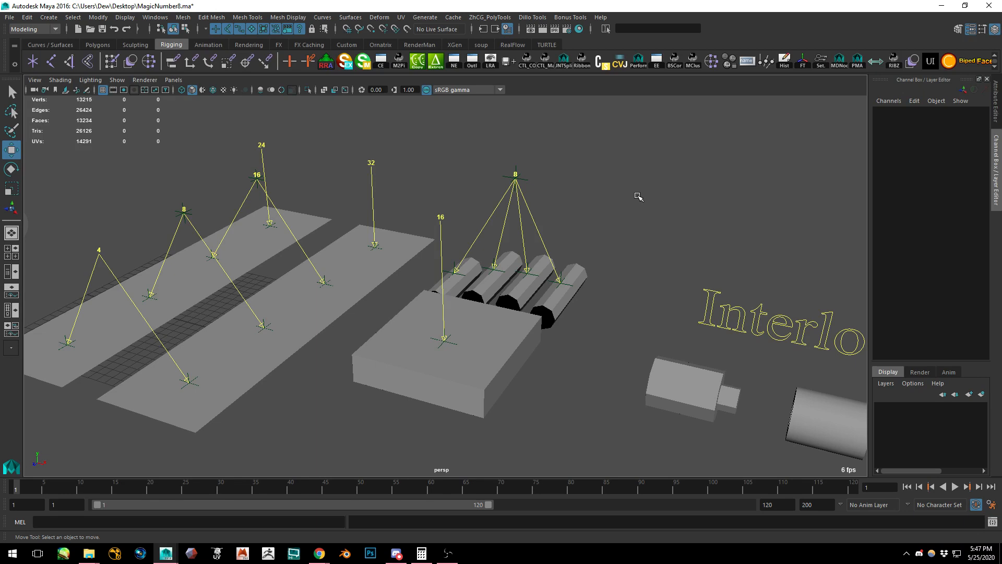
mouse_move(92, 99)
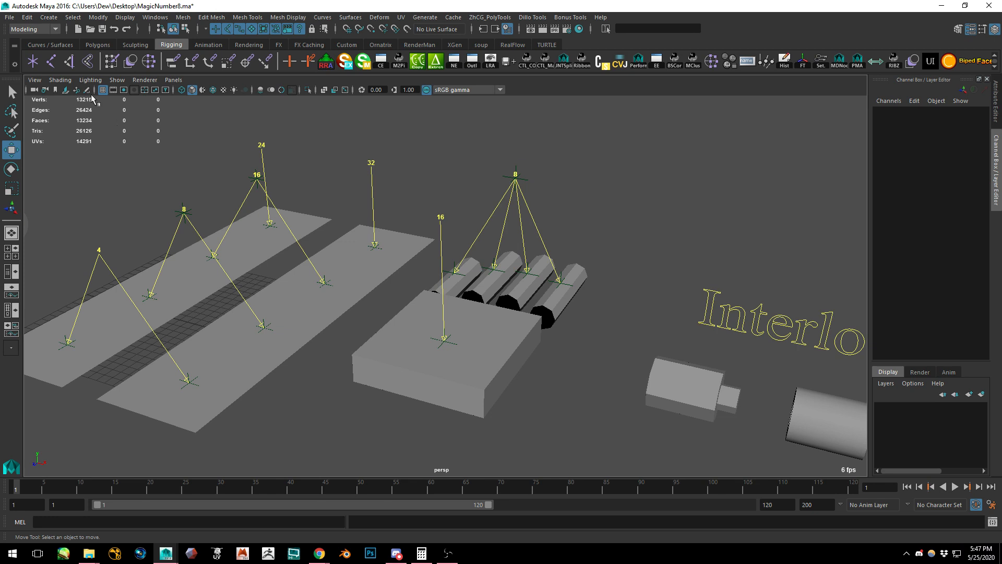
Show mesh edges on the hand and fingers and select them in Object Mode
click(256, 351)
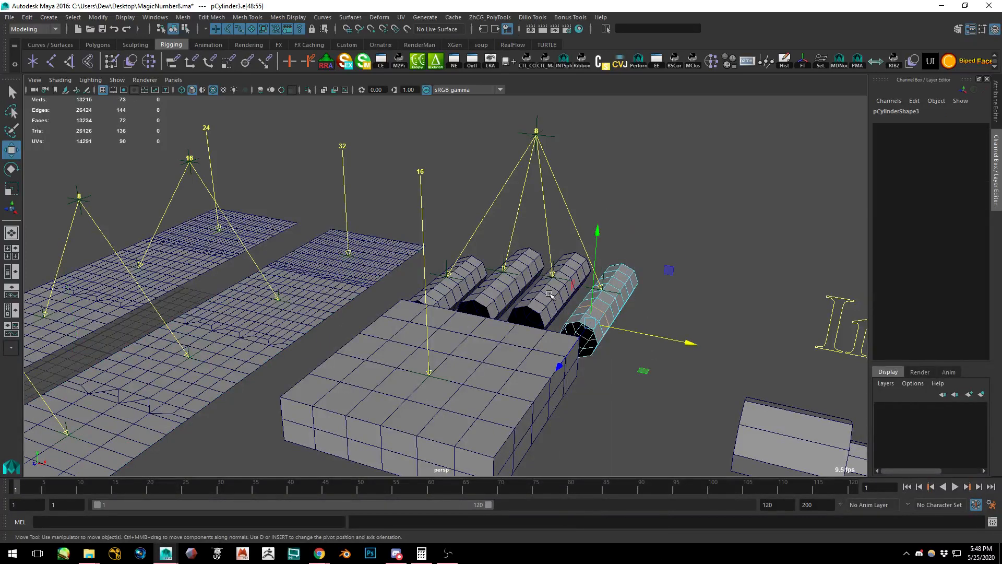
right_click(550, 294)
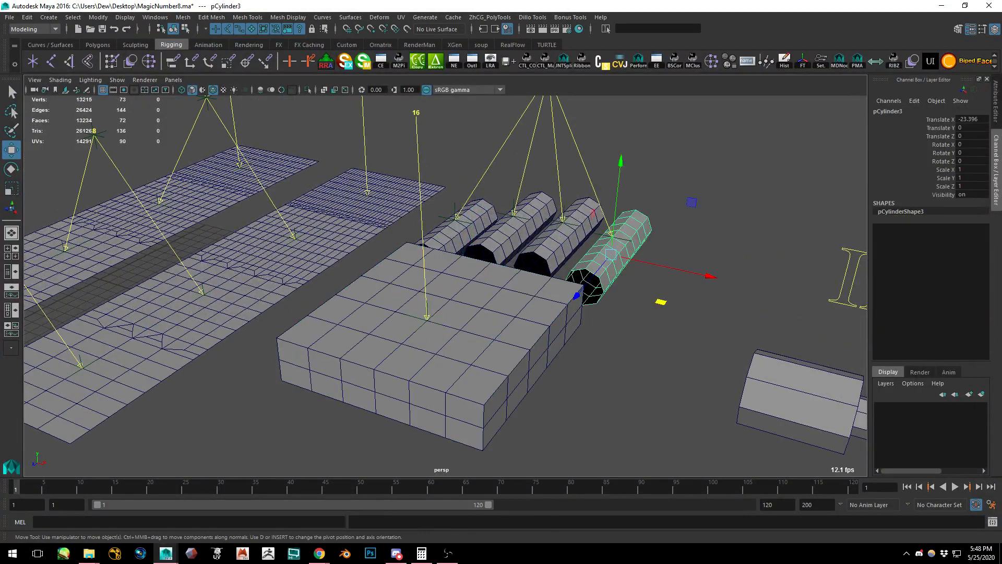
click(416, 351)
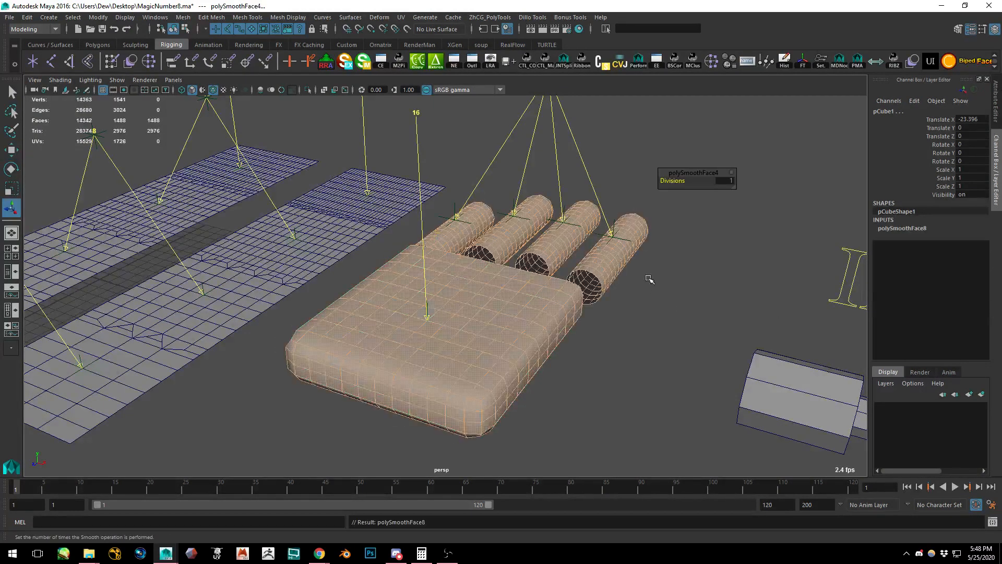
Apply Smooth with 1 division to the hand and fingers, then select the hand block
click(509, 290)
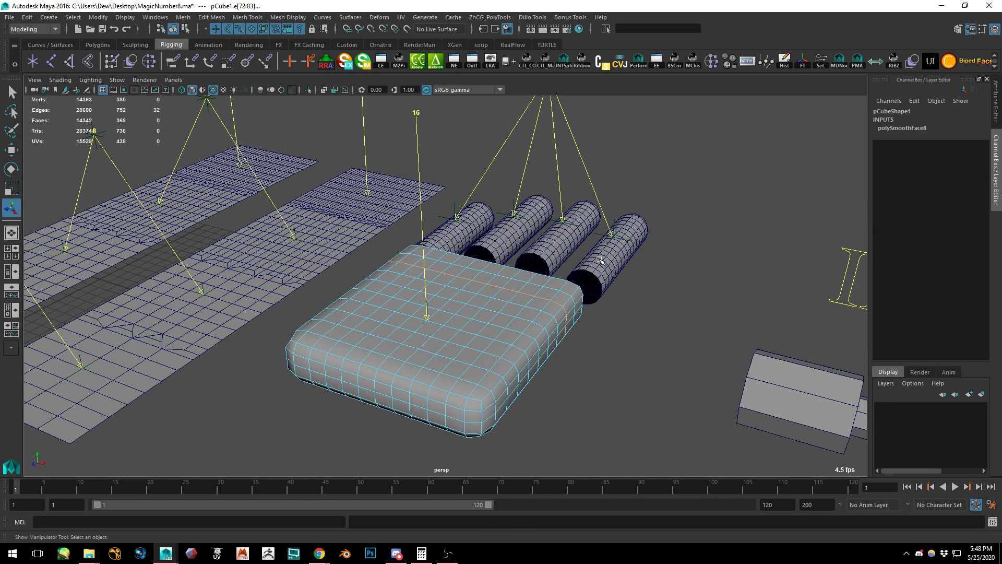
click(614, 256)
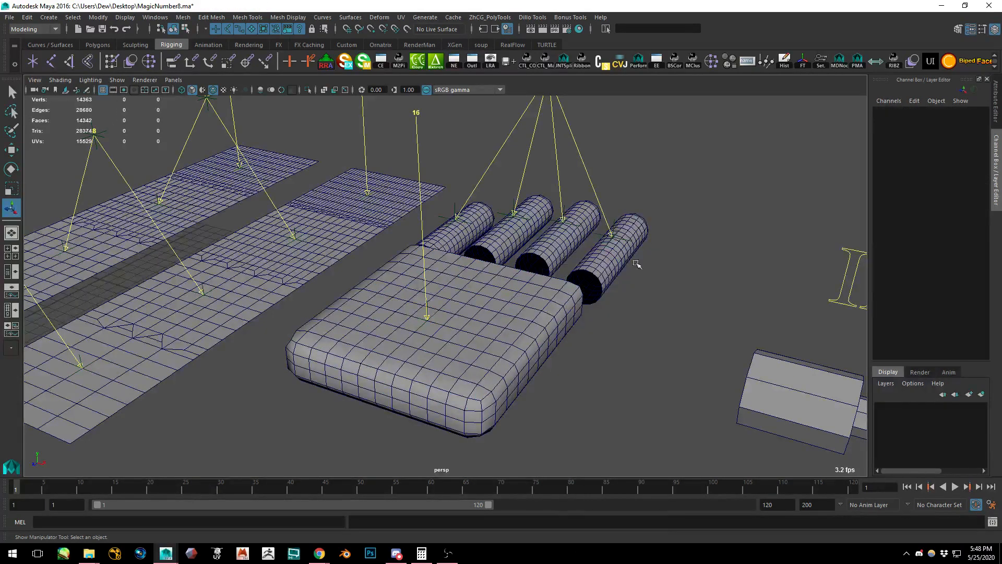
mouse_move(607, 271)
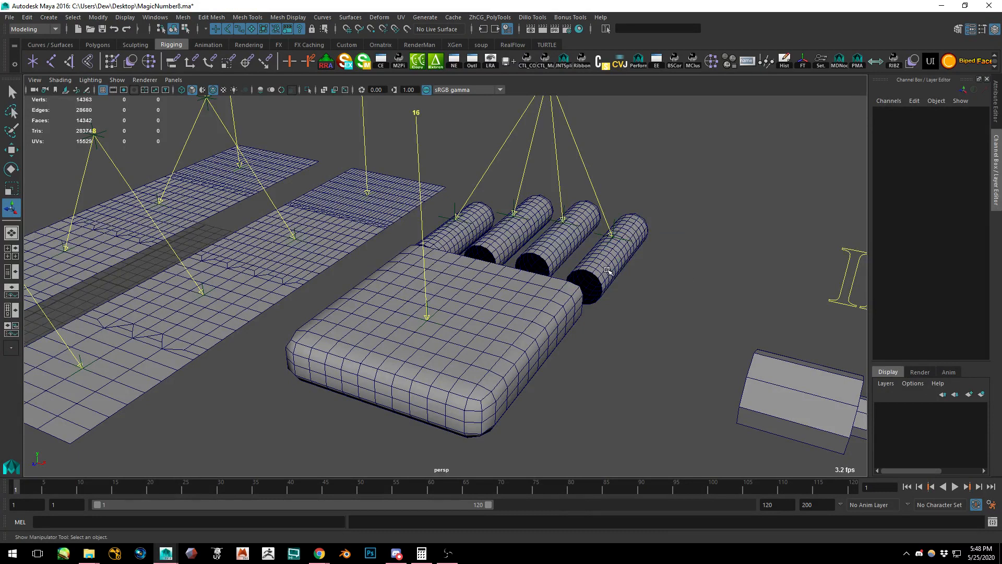
click(614, 256)
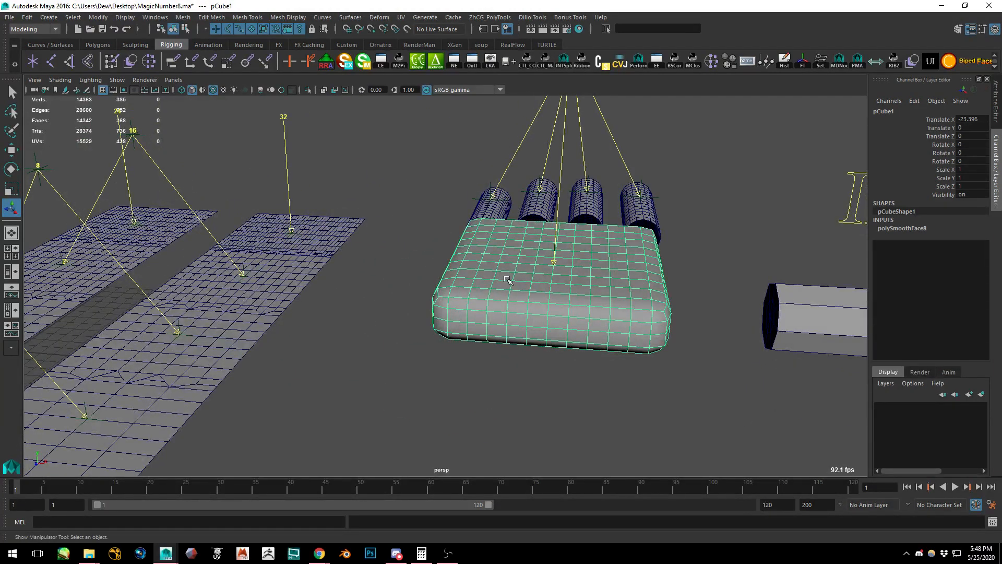
mouse_move(536, 262)
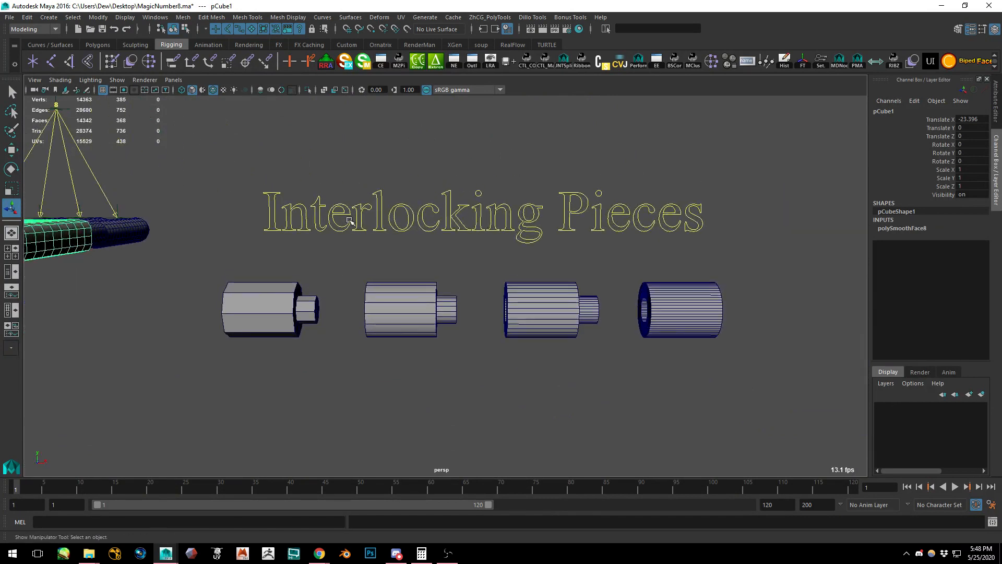
mouse_move(221, 325)
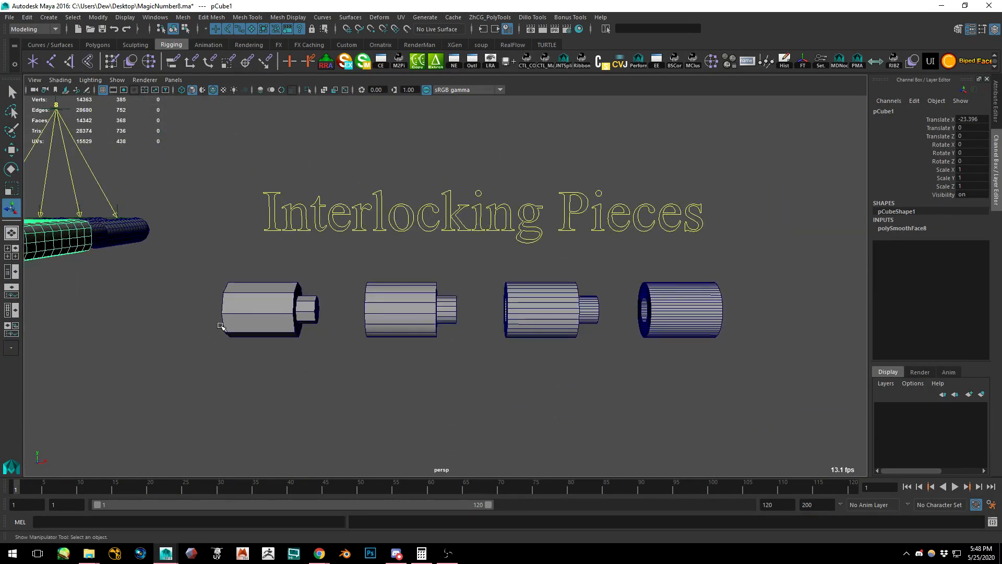
Inspect the second, third and fourth interlocking cylinder pieces' keys, then clear the selection
right_click(268, 310)
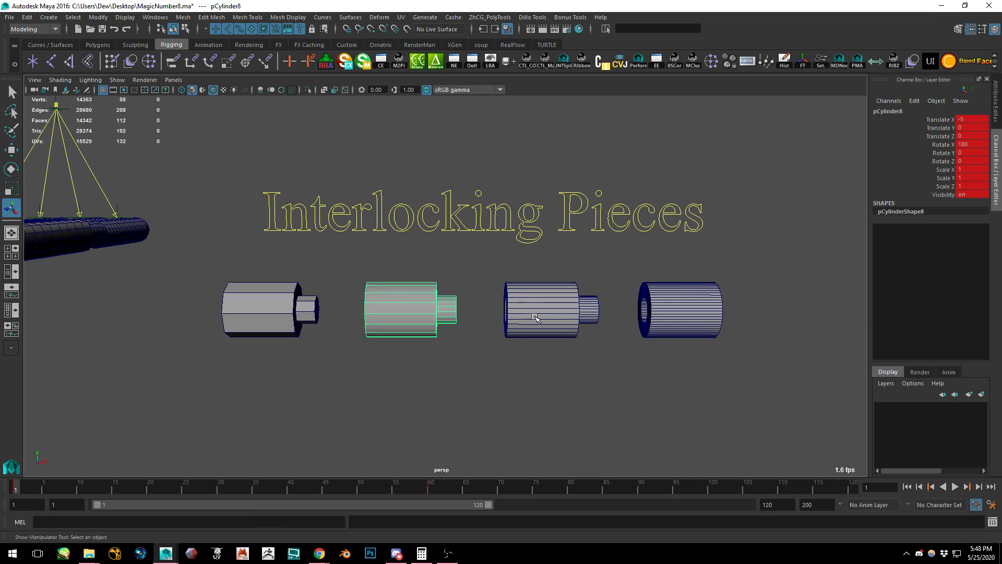
click(551, 308)
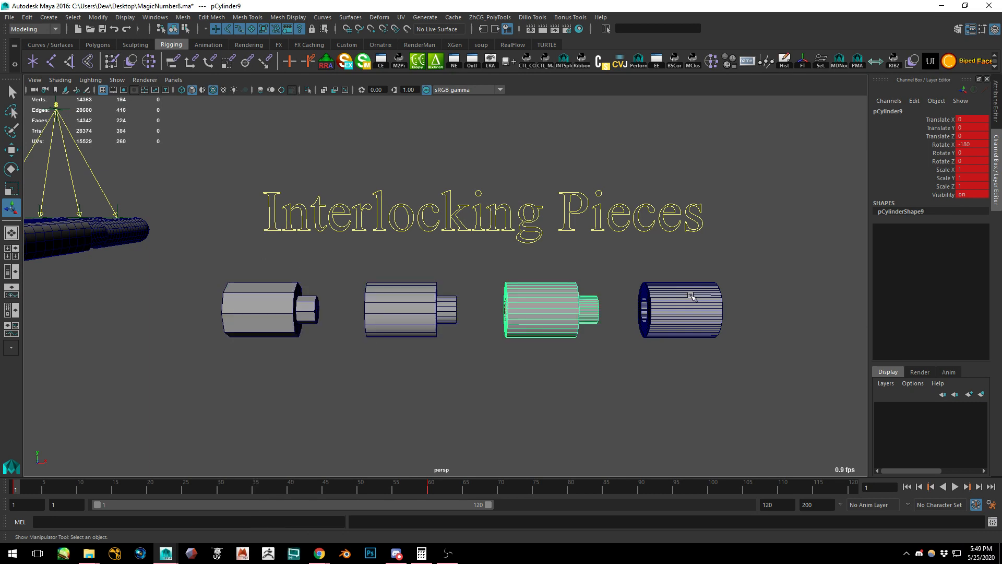
click(523, 364)
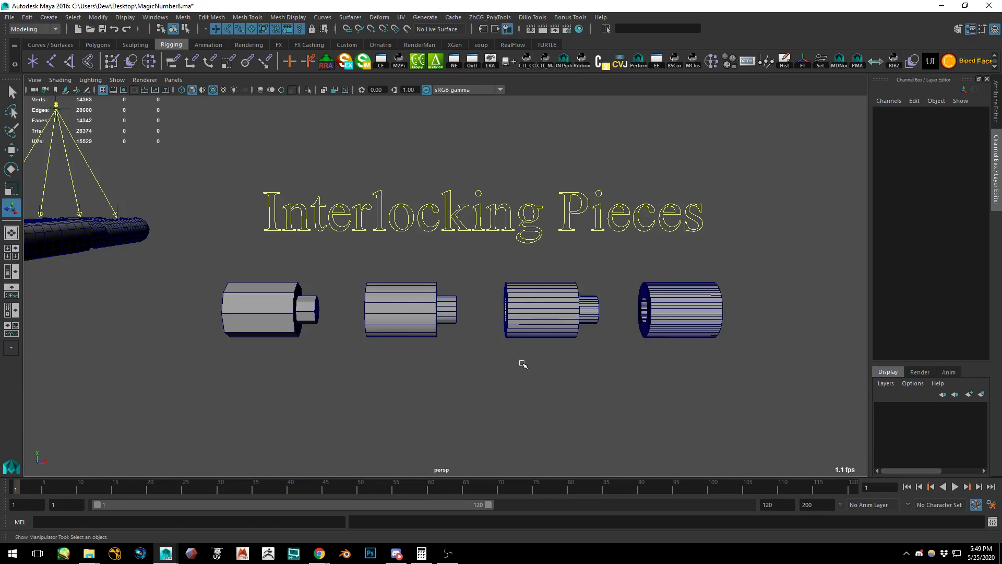
click(968, 487)
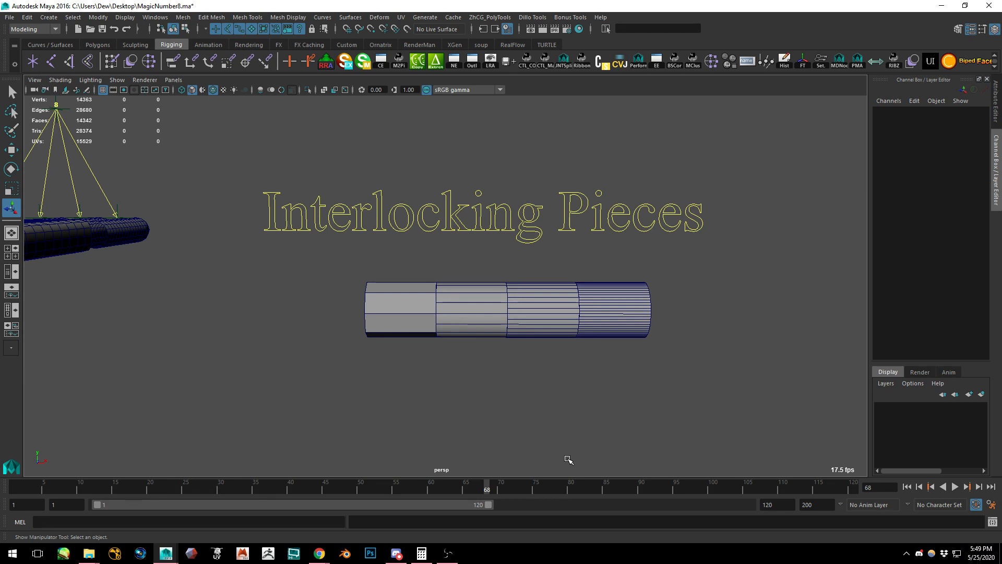
mouse_move(785, 270)
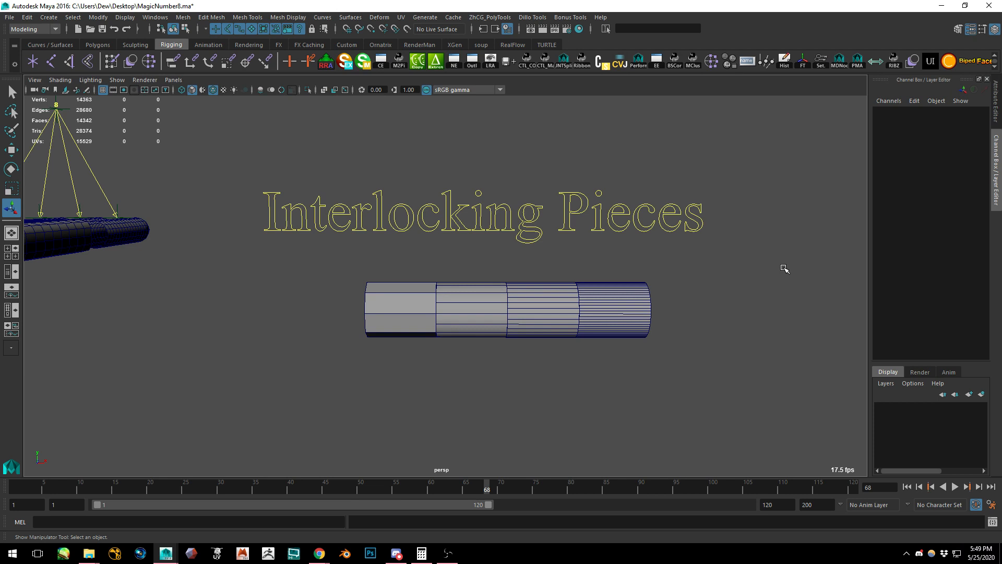
mouse_move(784, 273)
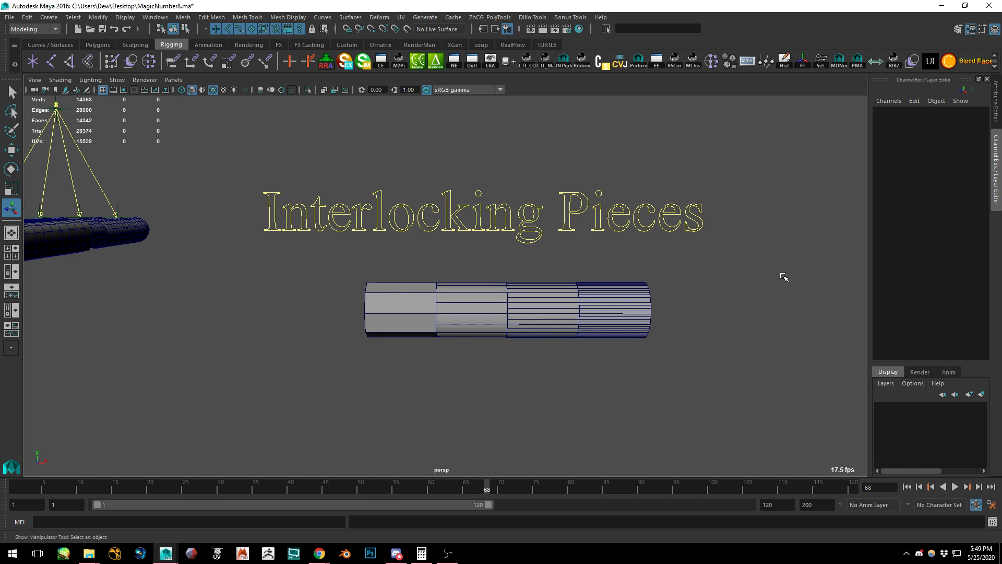
mouse_move(790, 267)
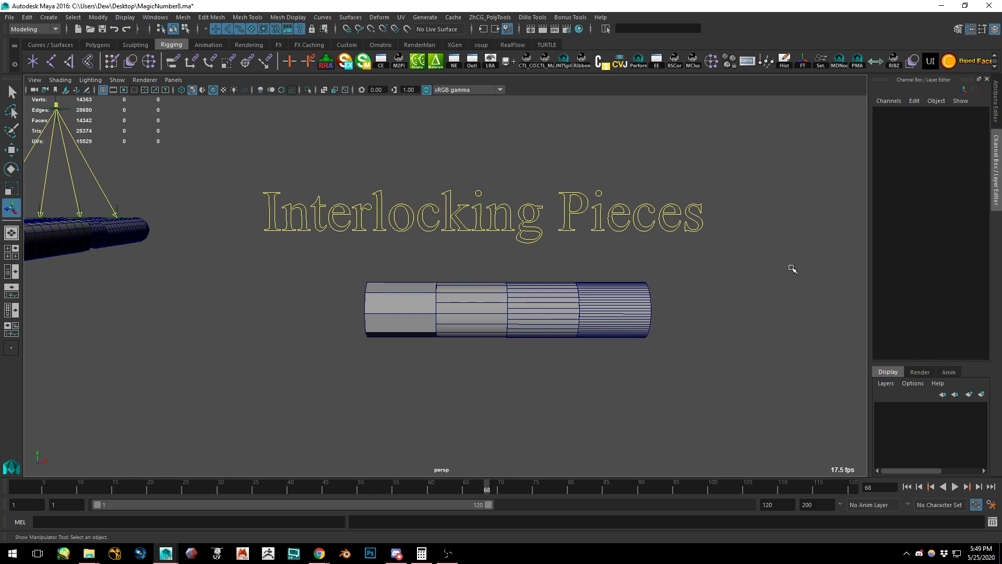
mouse_move(783, 279)
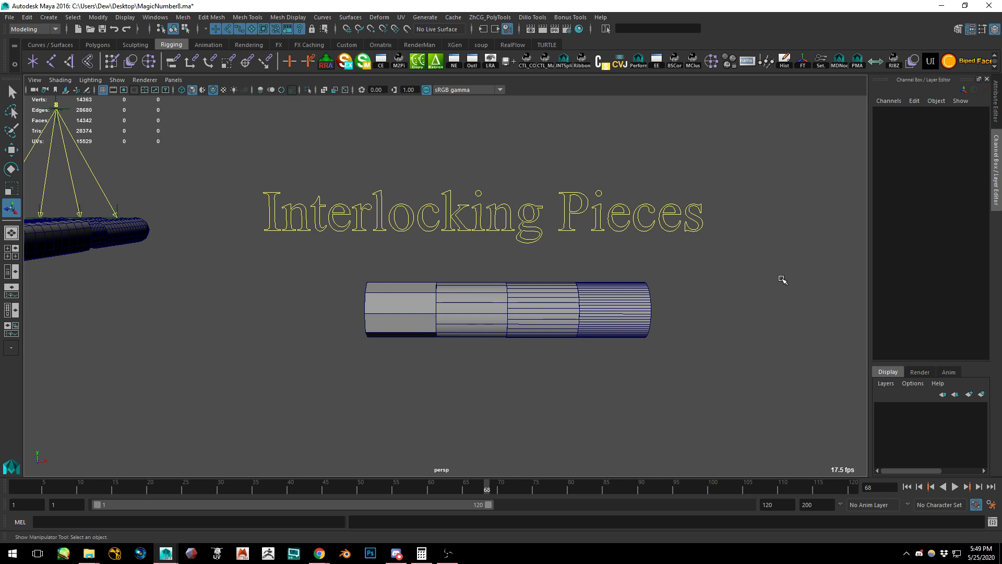
mouse_move(738, 350)
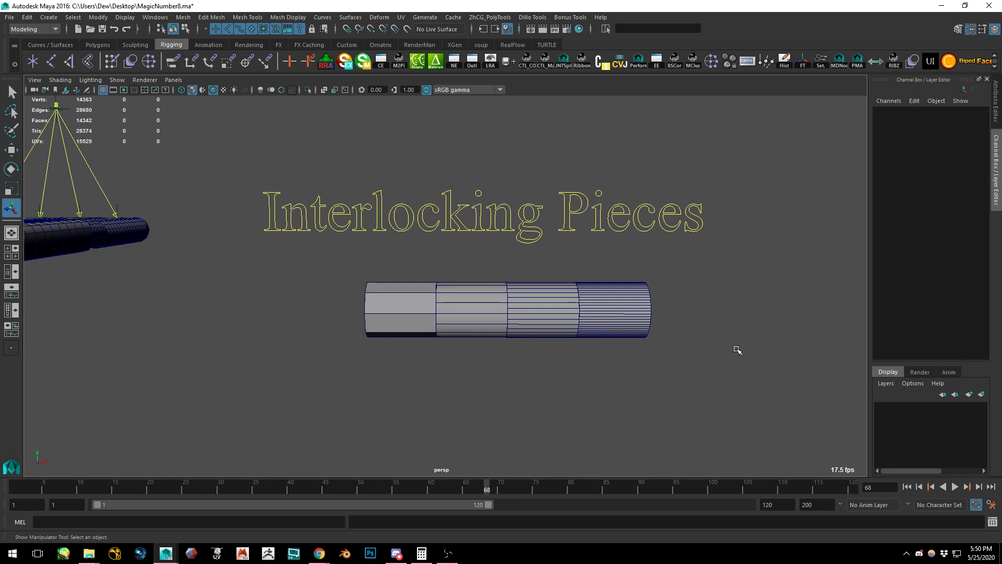
mouse_move(356, 232)
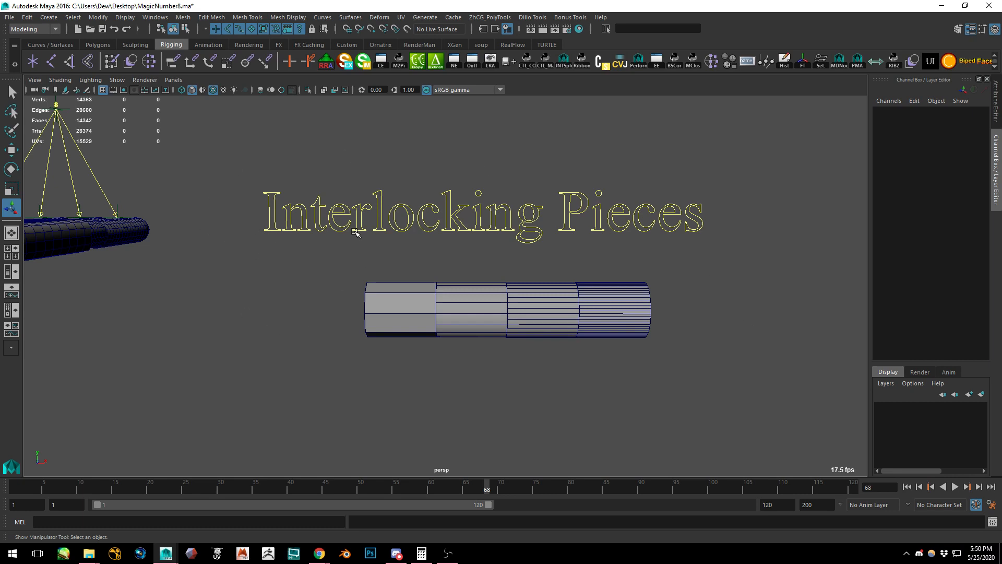
mouse_move(773, 289)
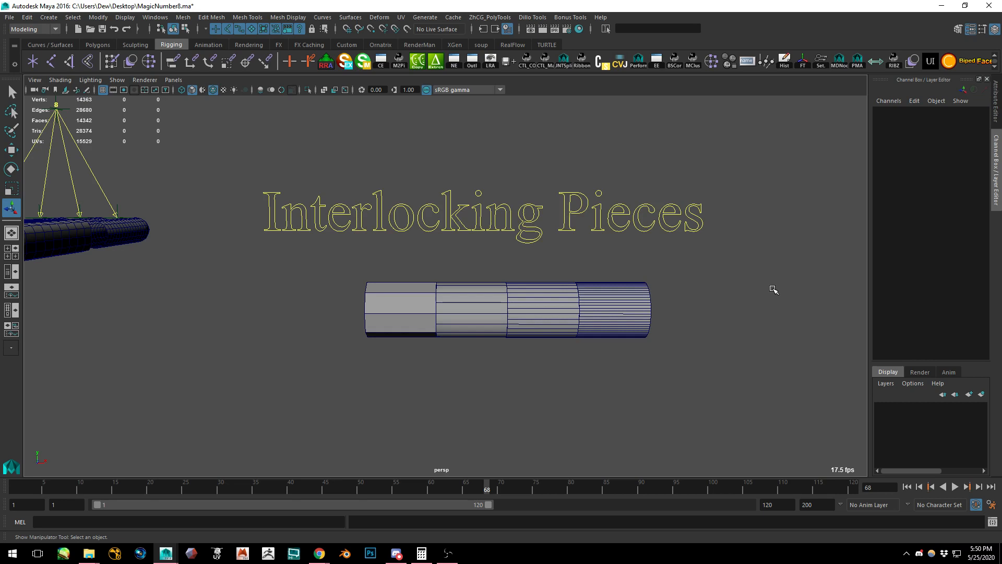
mouse_move(337, 267)
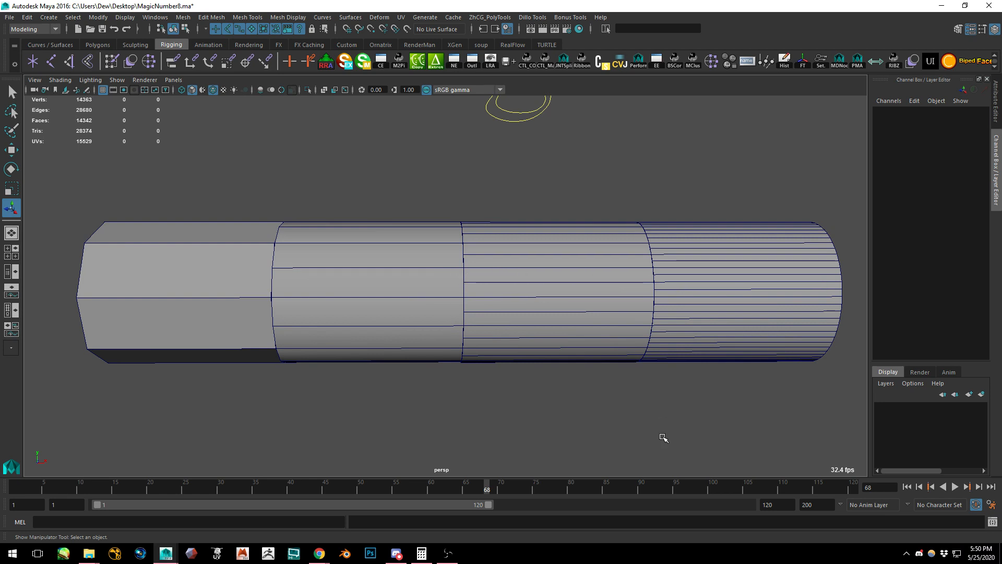
mouse_move(798, 447)
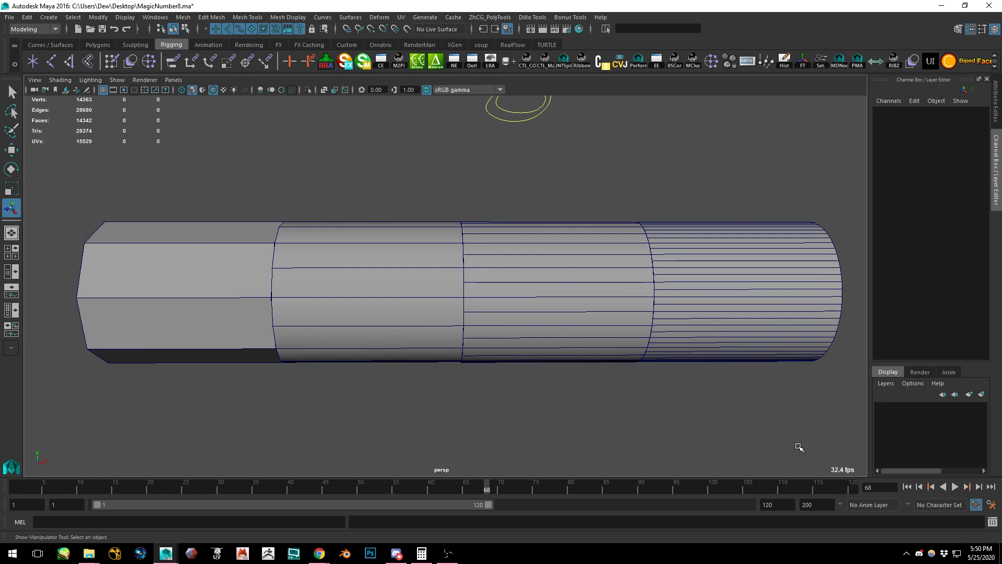